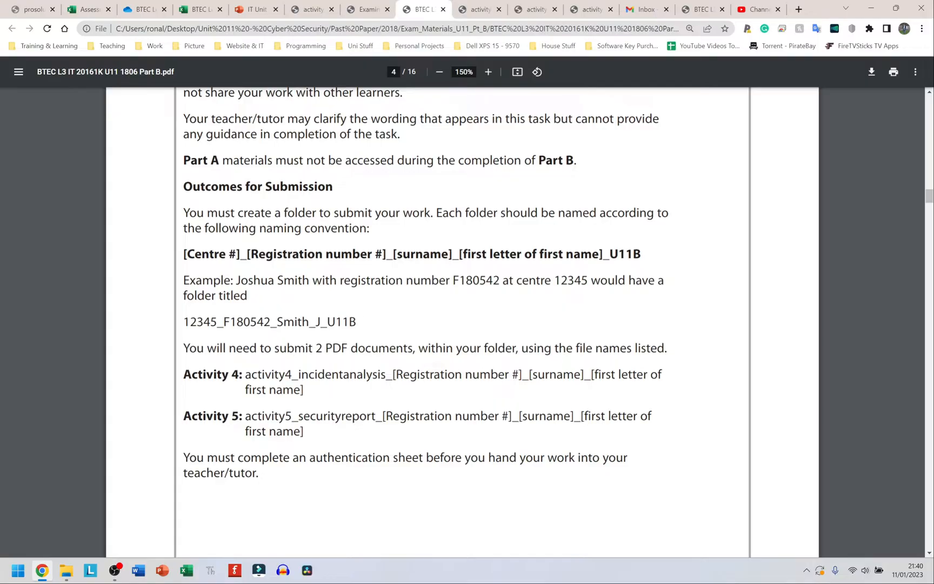
# Step: Zoom into the exam brief PDF and read through the file-naming rules
pyautogui.click(487, 72)
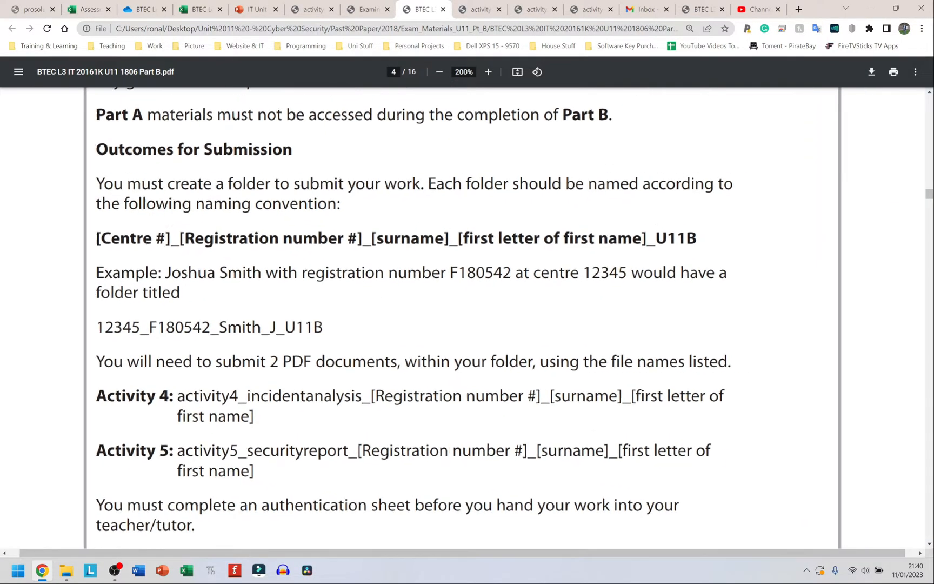
pyautogui.click(488, 72)
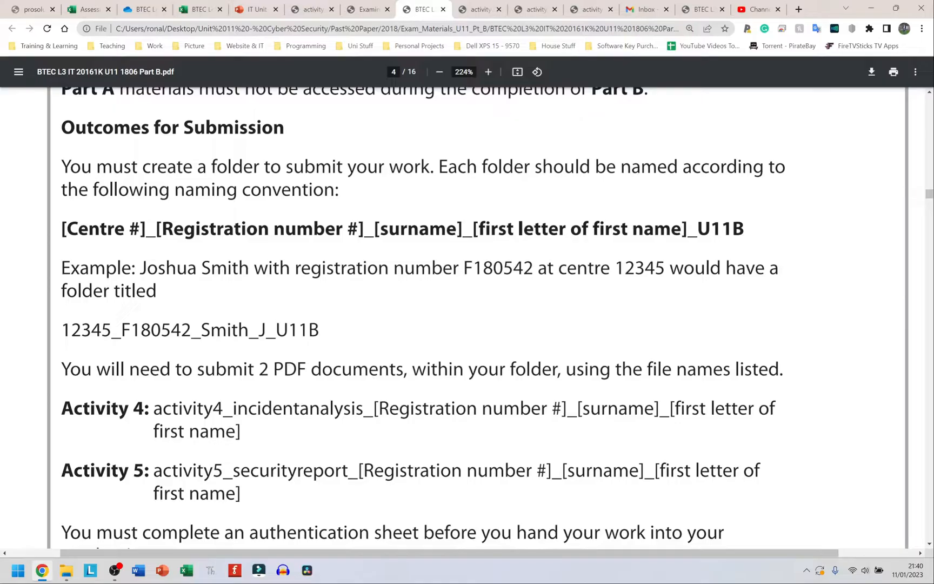
pyautogui.moveTo(266, 303)
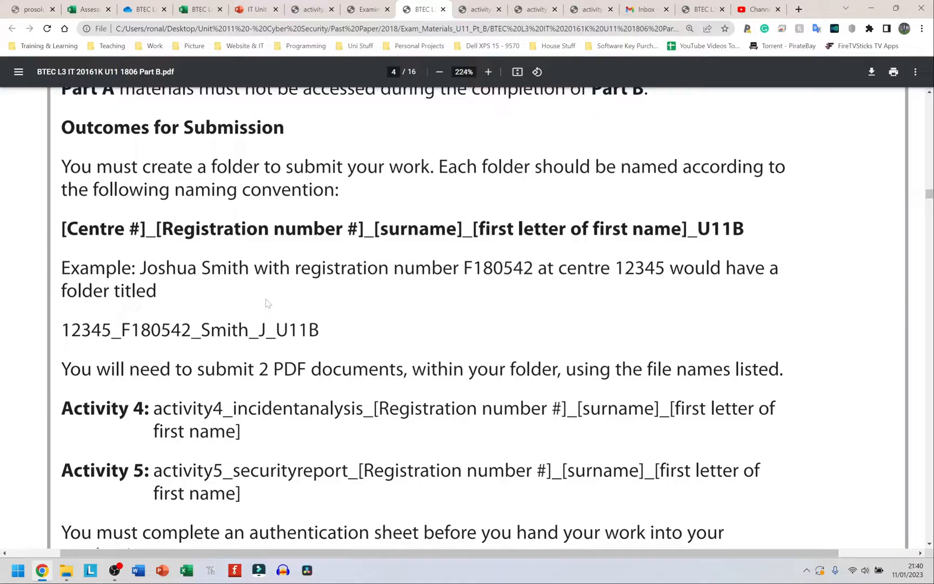
pyautogui.doubleClick(95, 228)
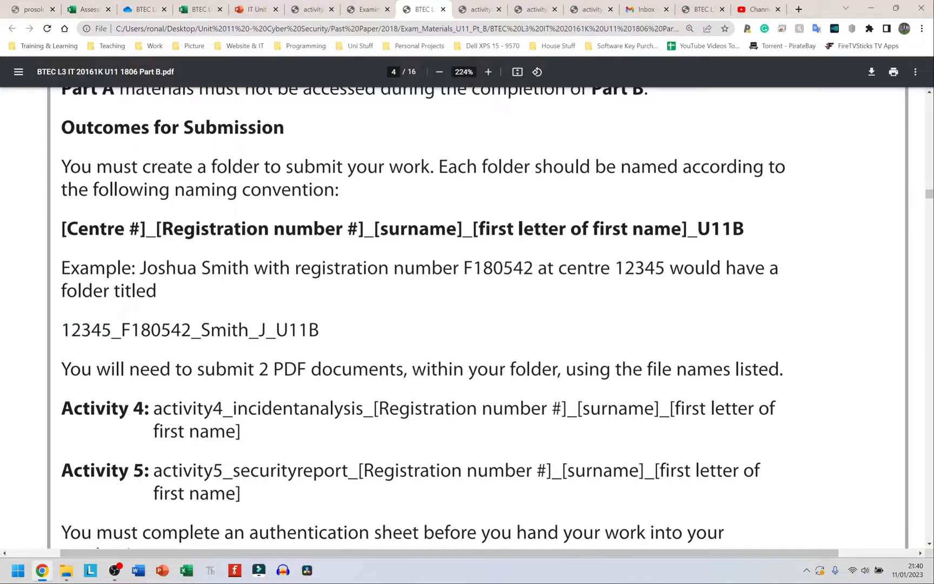
pyautogui.doubleClick(112, 330)
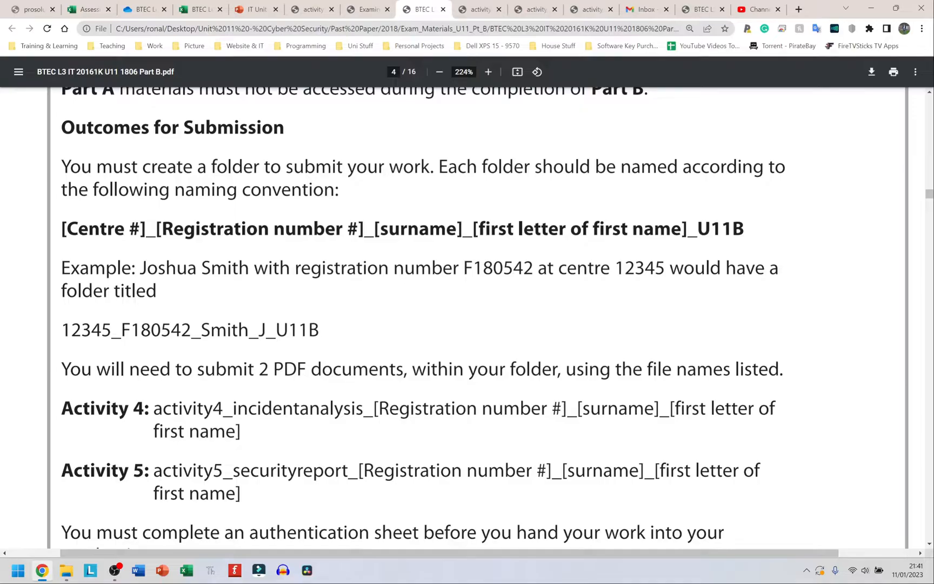
pyautogui.doubleClick(257, 330)
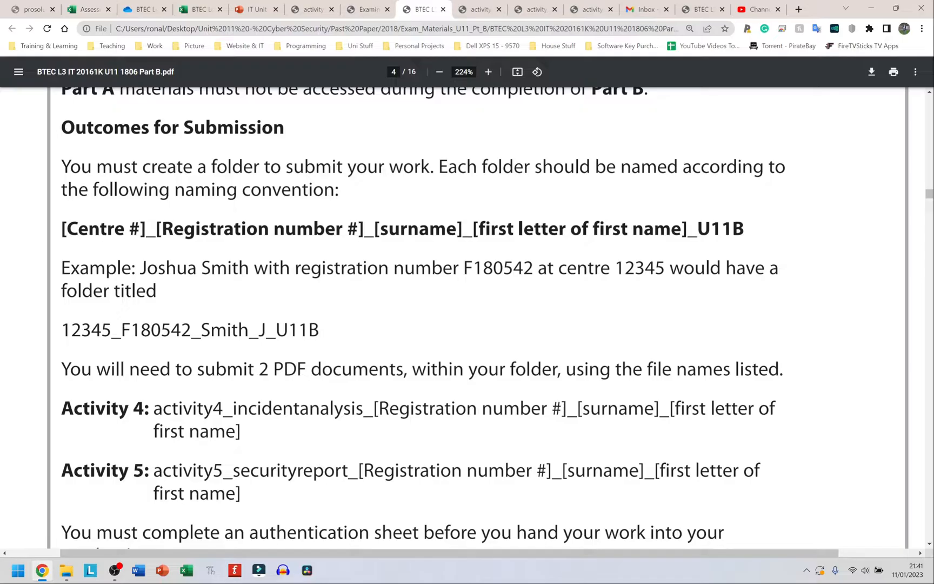
pyautogui.doubleClick(298, 330)
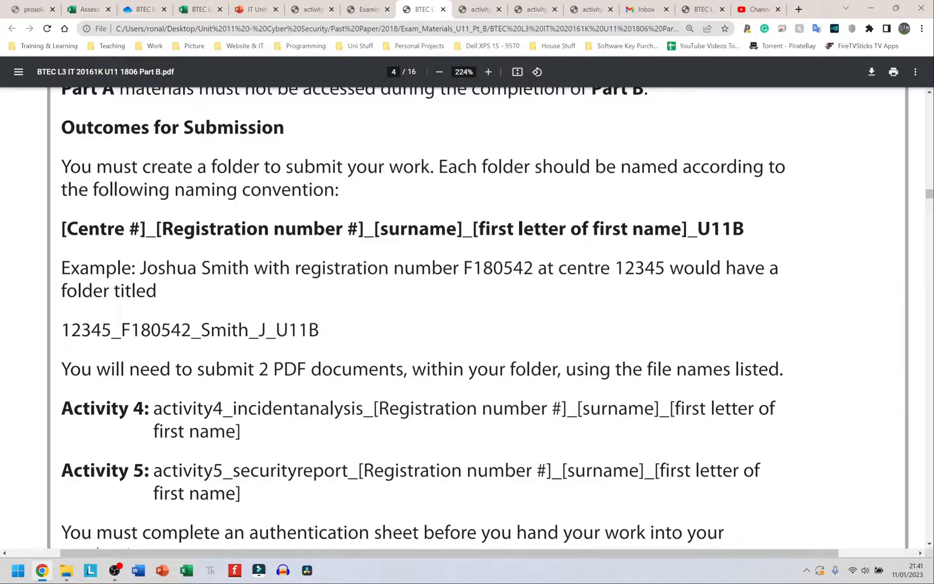
pyautogui.scroll(-3)
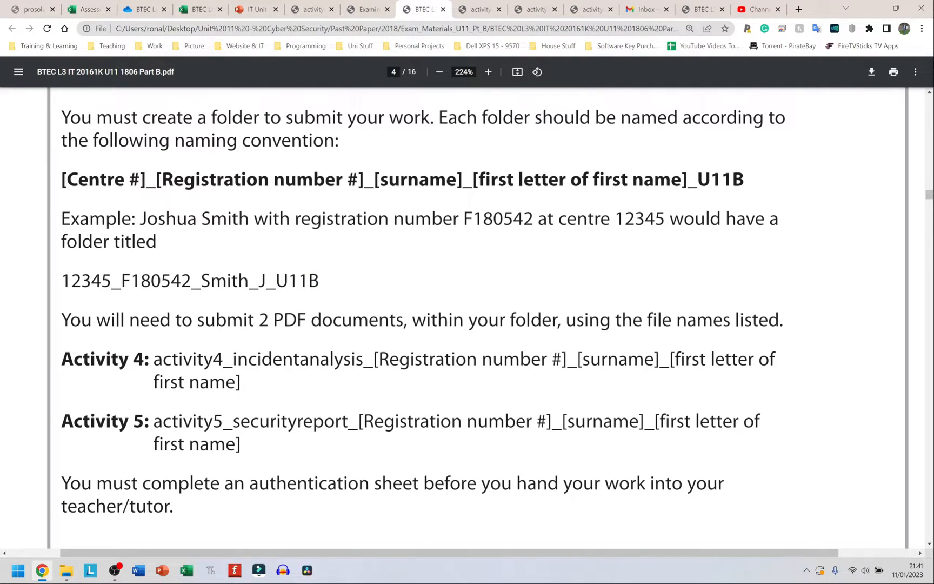
# Step: Switch to the Exam_Materials_U11_Pt_A folder and inspect the existing U11A submission folder's name
pyautogui.press('alt+tab')
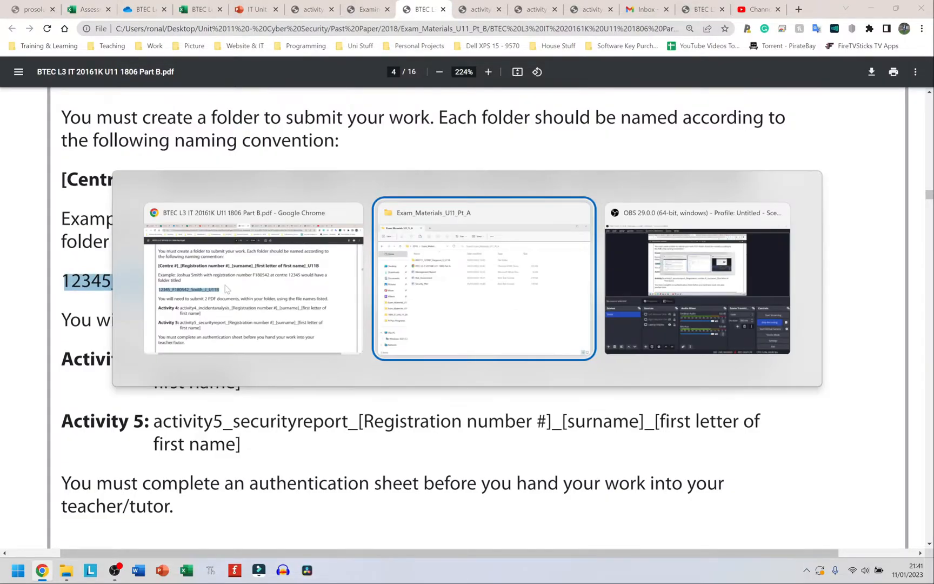
pyautogui.click(482, 277)
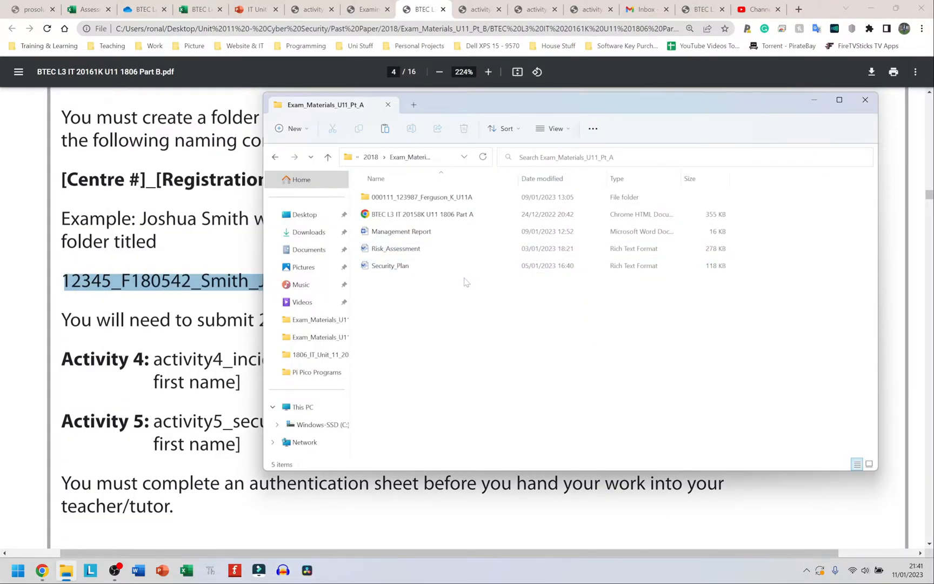
pyautogui.click(423, 214)
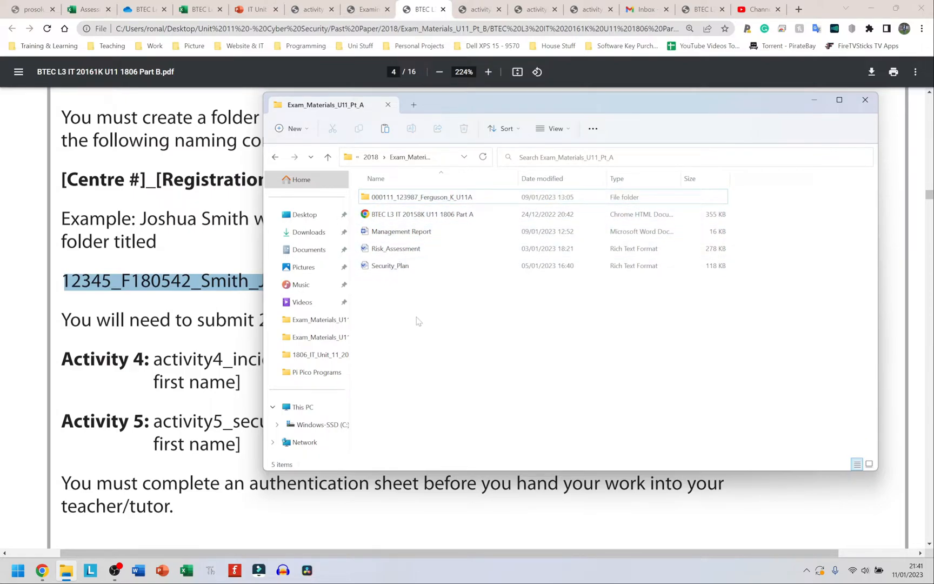
pyautogui.click(420, 197)
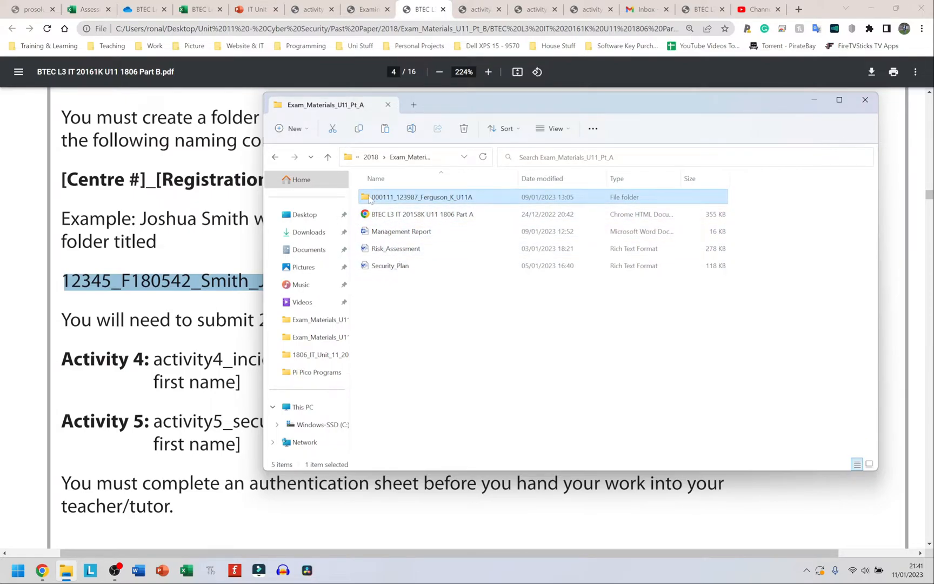
pyautogui.moveTo(408, 268)
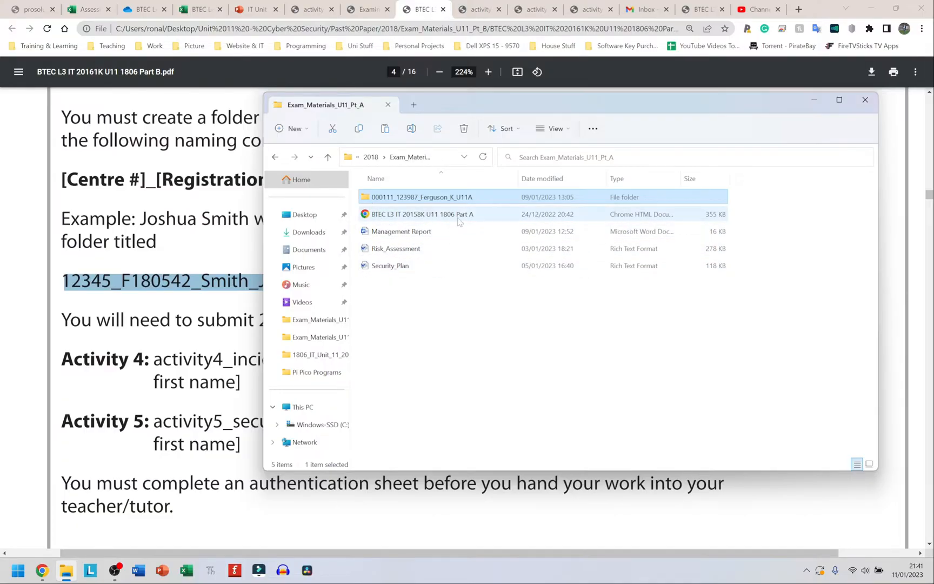
pyautogui.moveTo(420, 196)
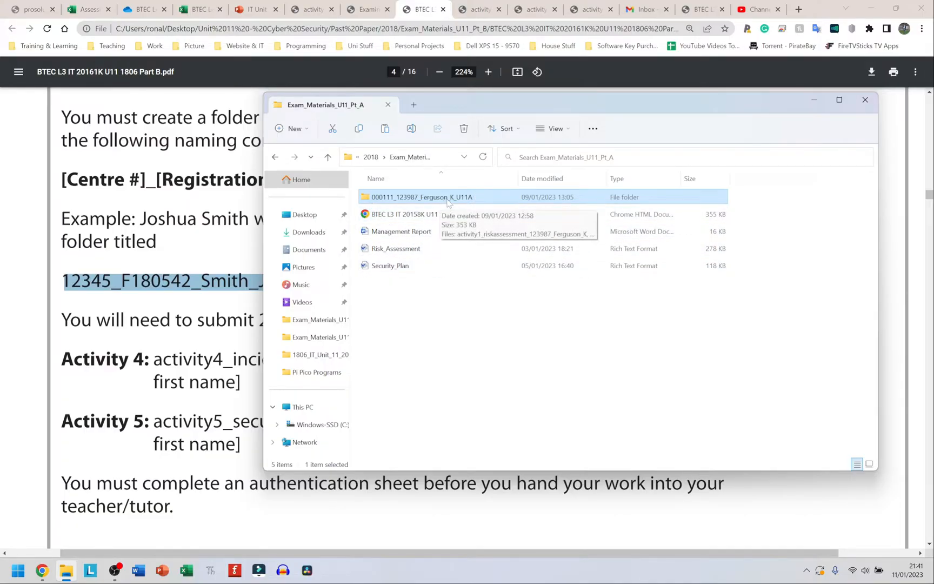
pyautogui.rightClick(421, 196)
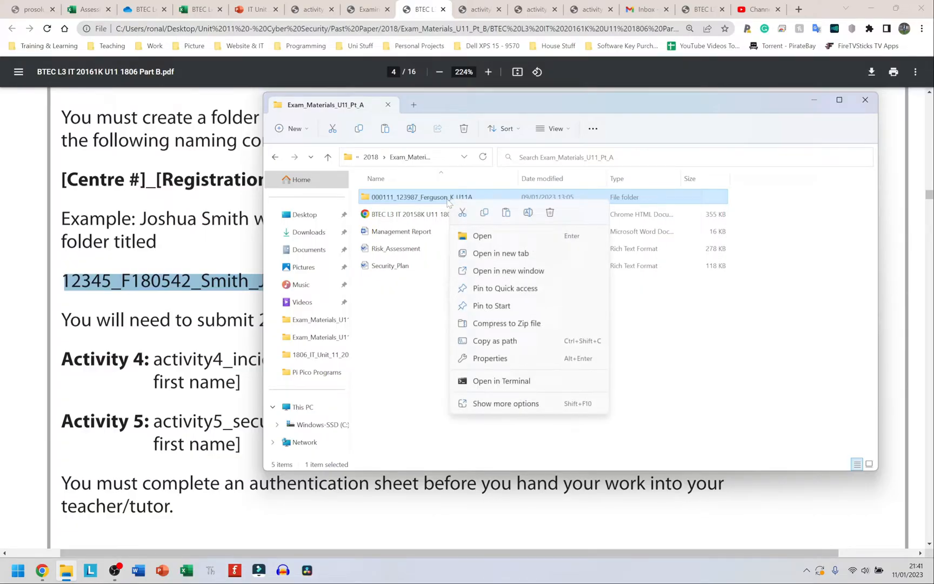
pyautogui.click(506, 403)
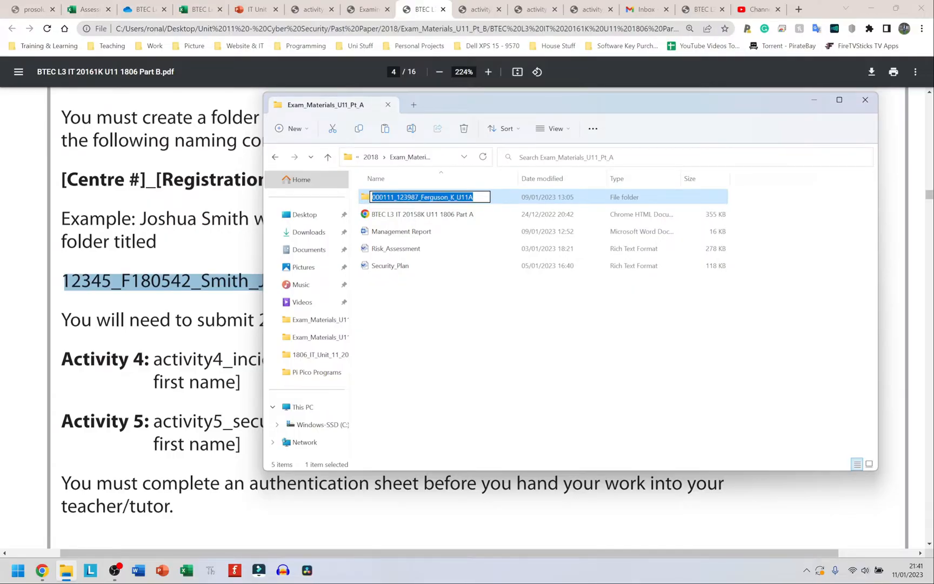
pyautogui.rightClick(426, 197)
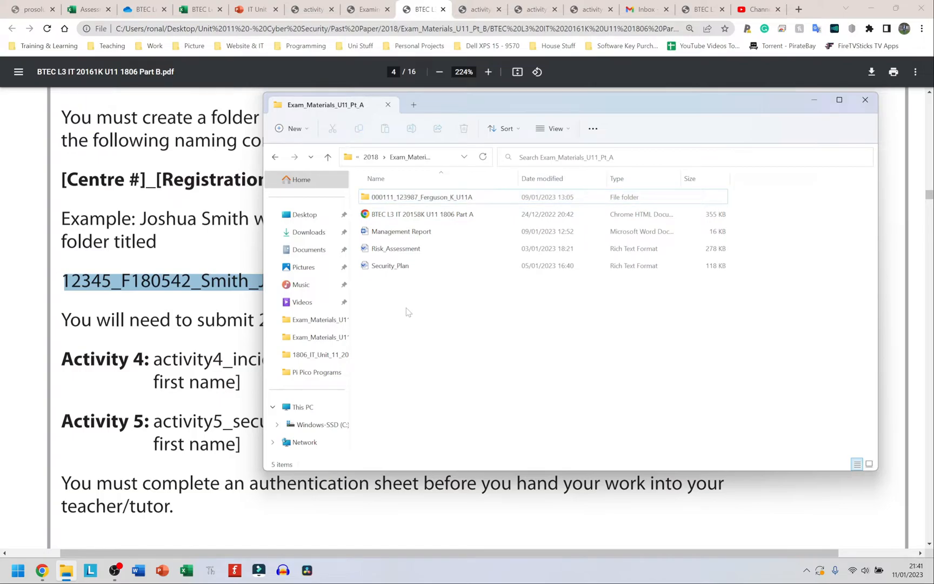
pyautogui.click(275, 157)
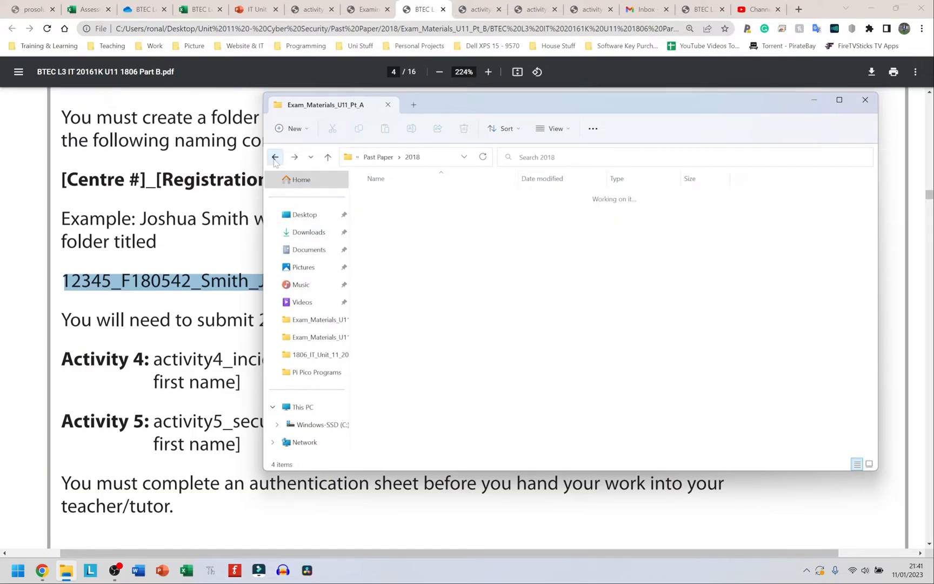
pyautogui.click(274, 156)
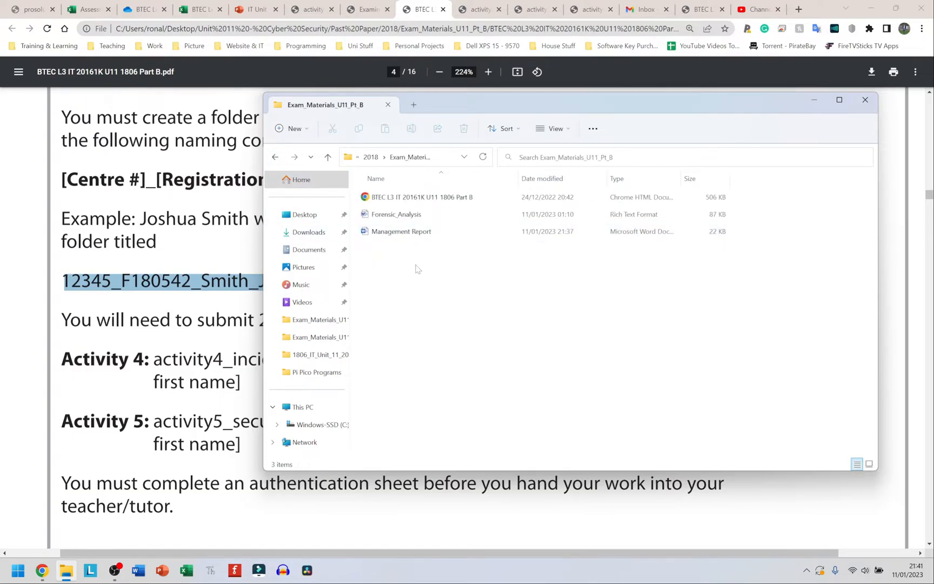
pyautogui.rightClick(416, 268)
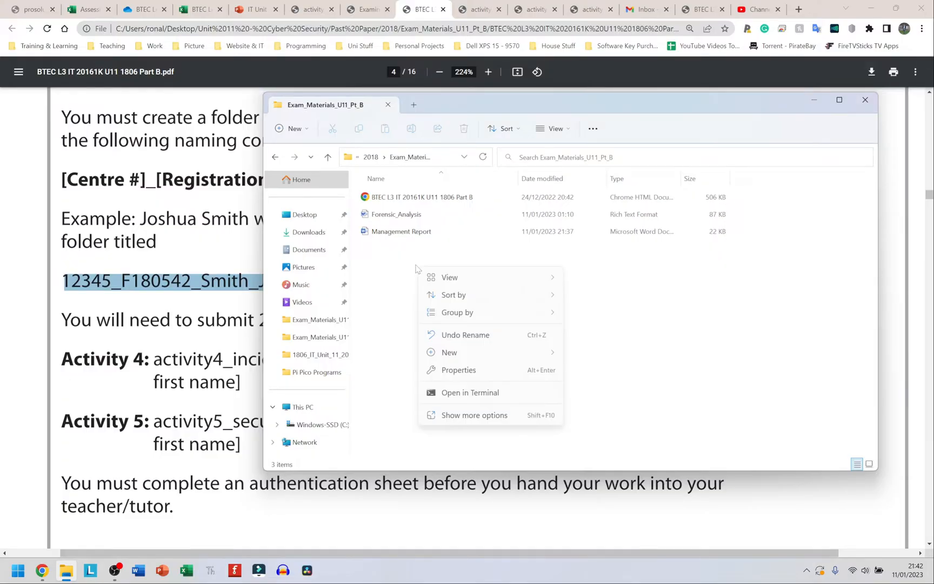
pyautogui.click(449, 353)
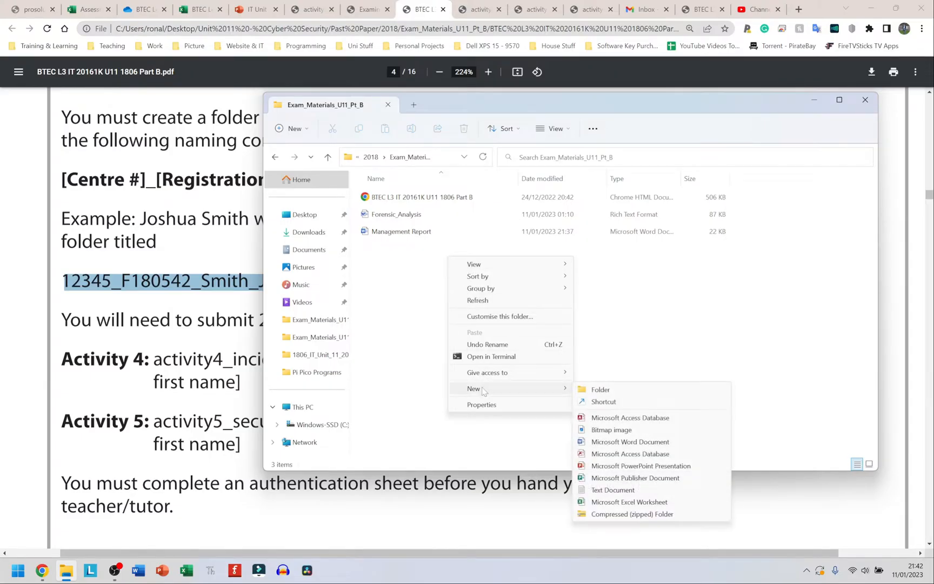
pyautogui.moveTo(600, 390)
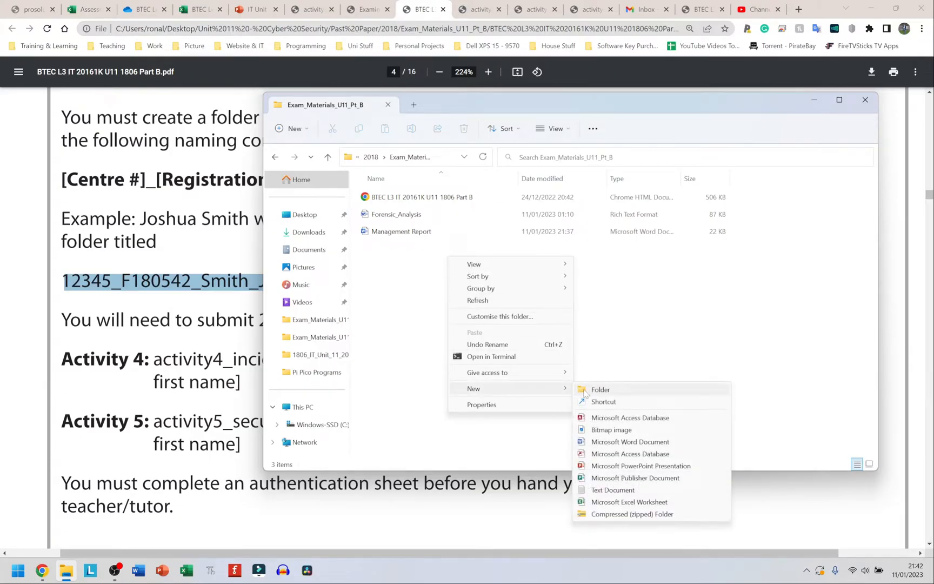
pyautogui.click(600, 389)
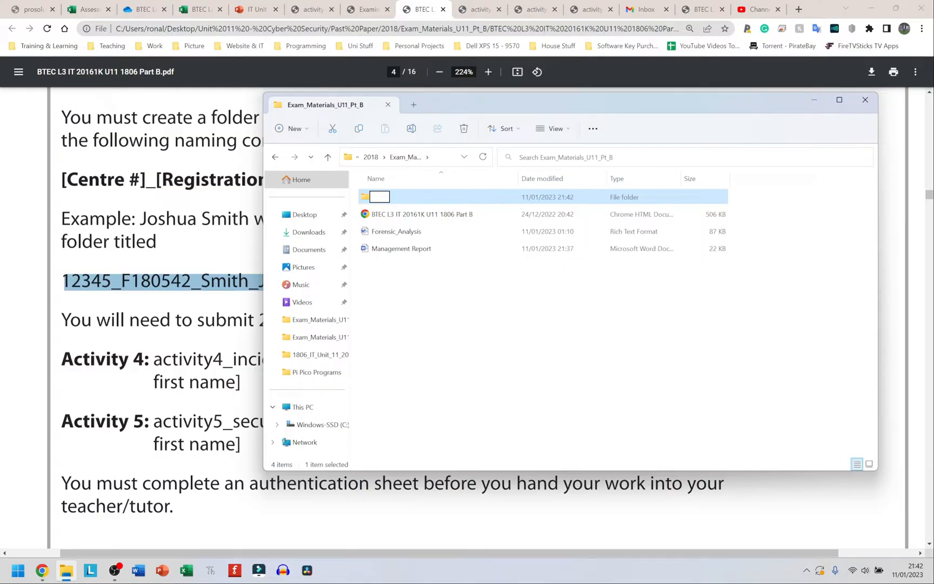
pyautogui.rightClick(380, 197)
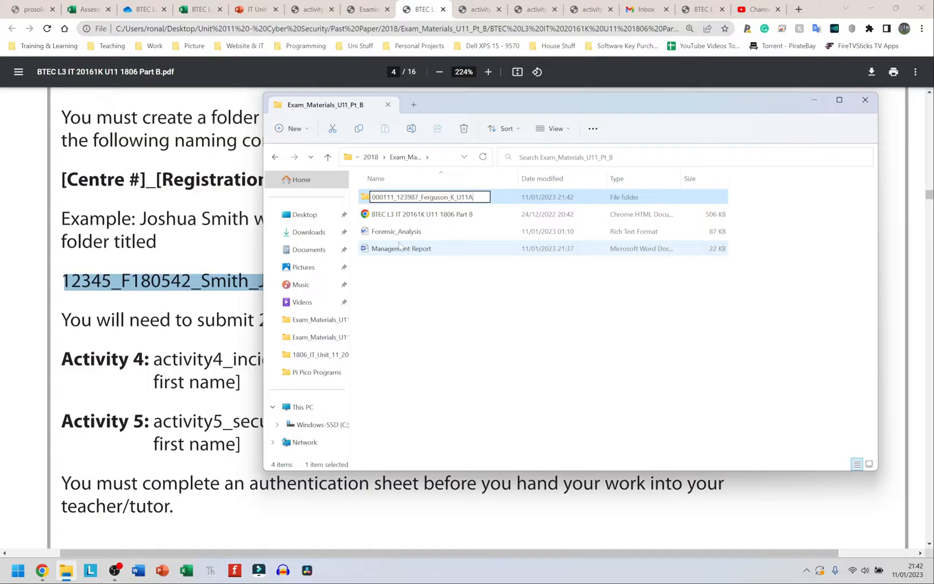
pyautogui.write('B')
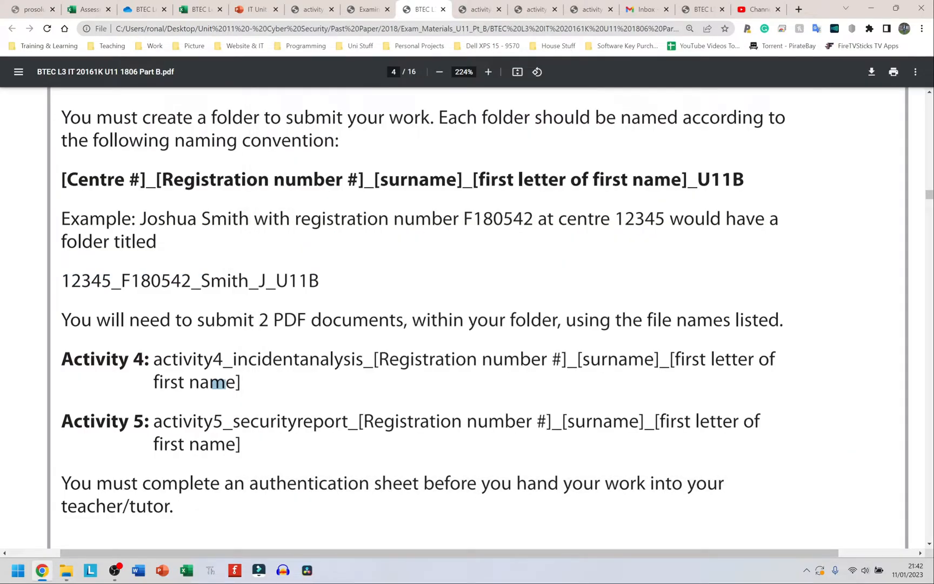
# Step: Check the Activity 4 file-name pattern, then get Forensic_Analysis open in Word
pyautogui.moveTo(154, 359); pyautogui.dragTo(241, 381)
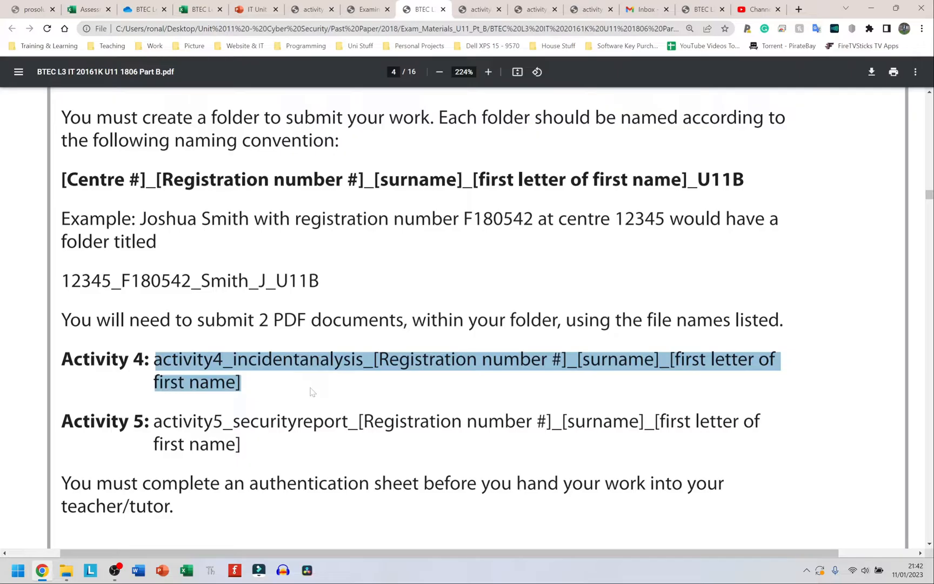
pyautogui.click(312, 390)
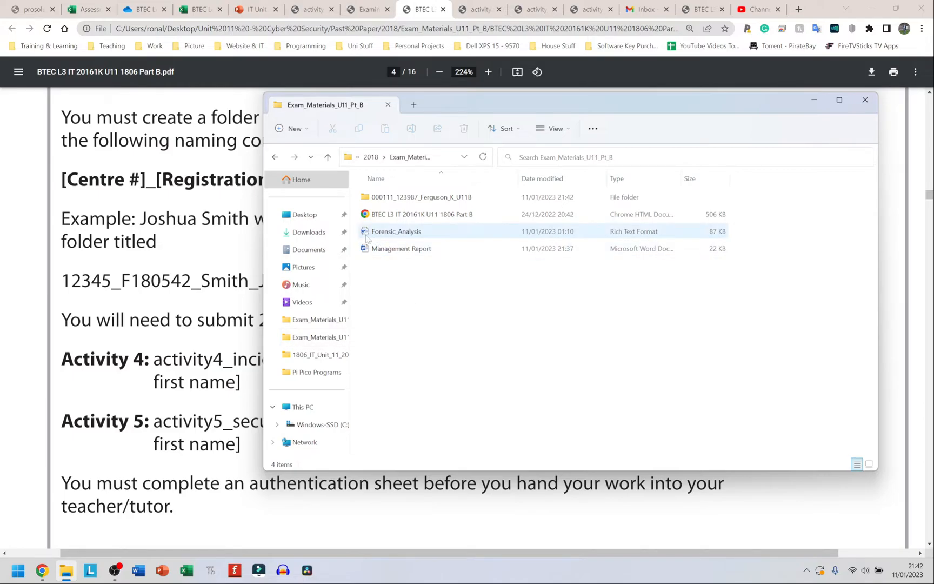
pyautogui.click(865, 99)
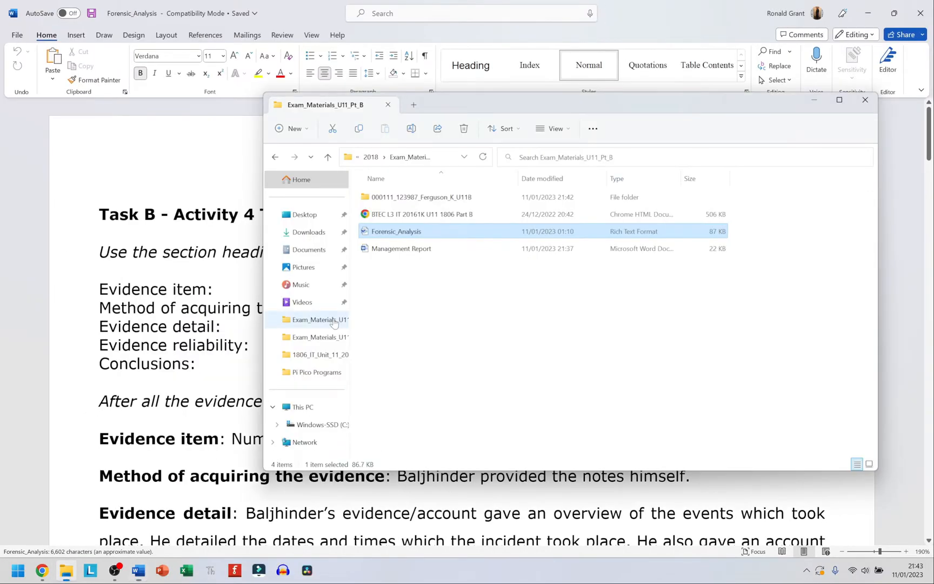
pyautogui.press('alt+tab')
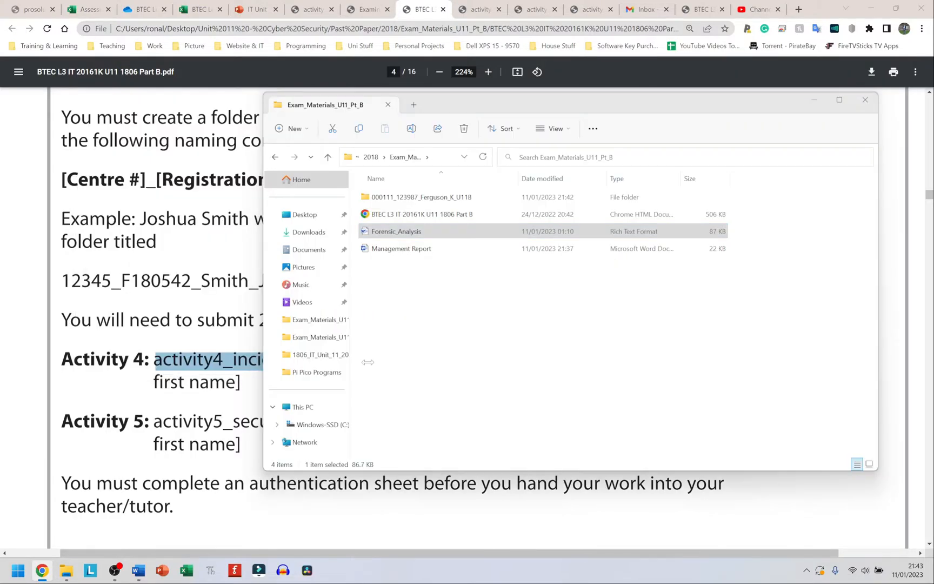
pyautogui.press('alt+tab')
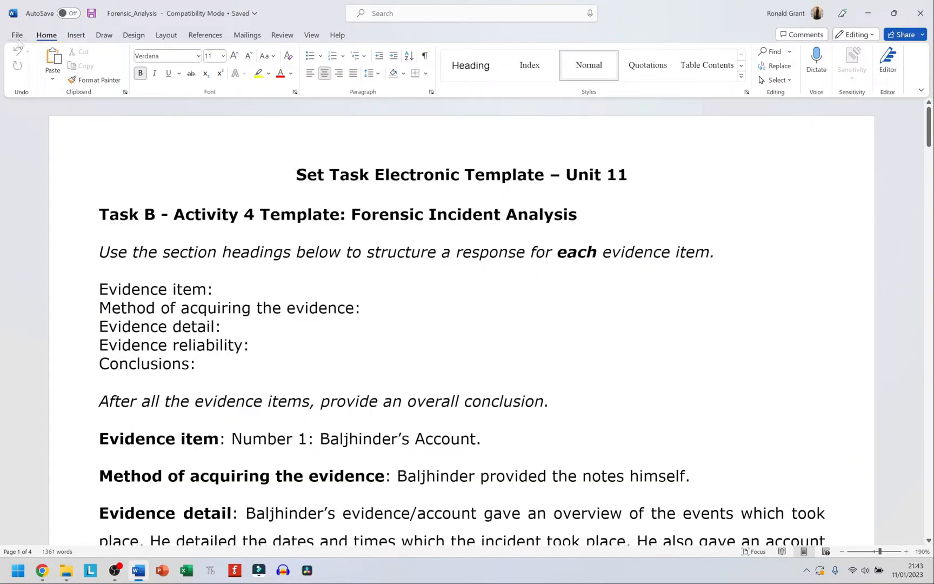
# Step: Start a PDF export of the Forensic Analysis document via File > Export
pyautogui.click(17, 34)
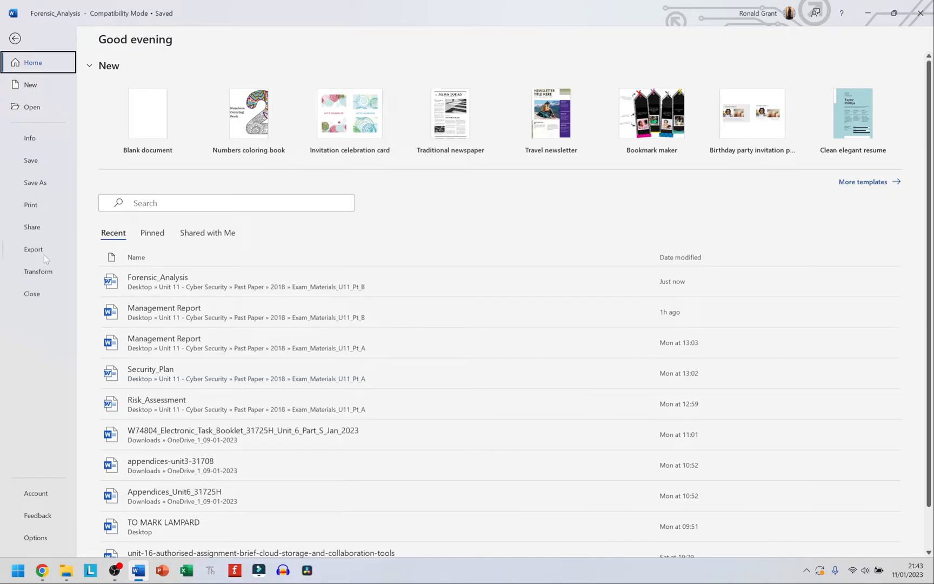
pyautogui.click(34, 248)
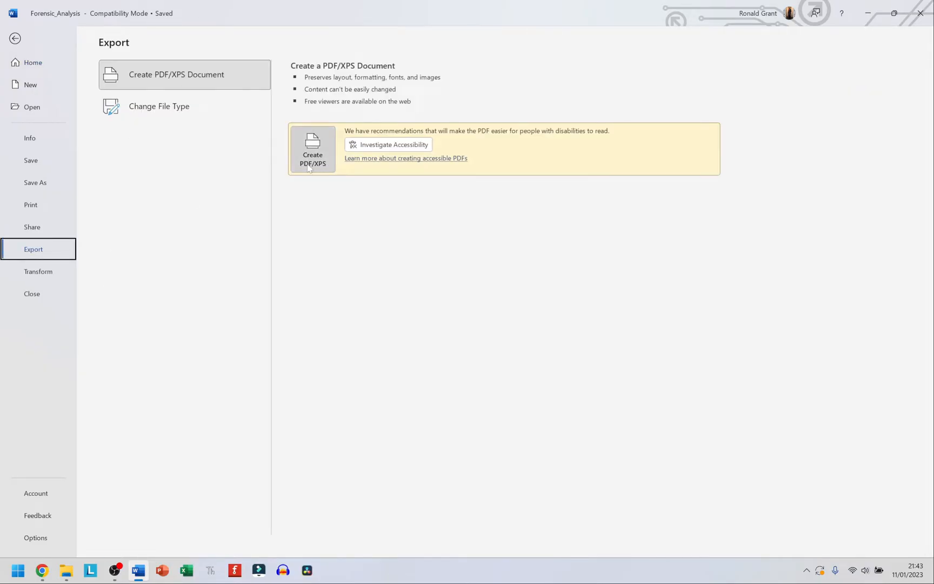
pyautogui.click(312, 149)
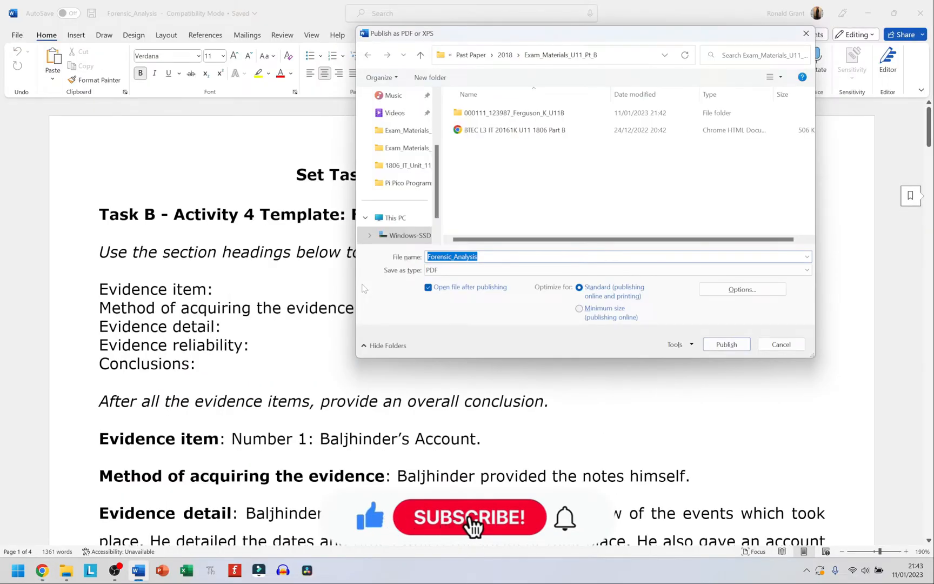
pyautogui.write('activity4_incident')
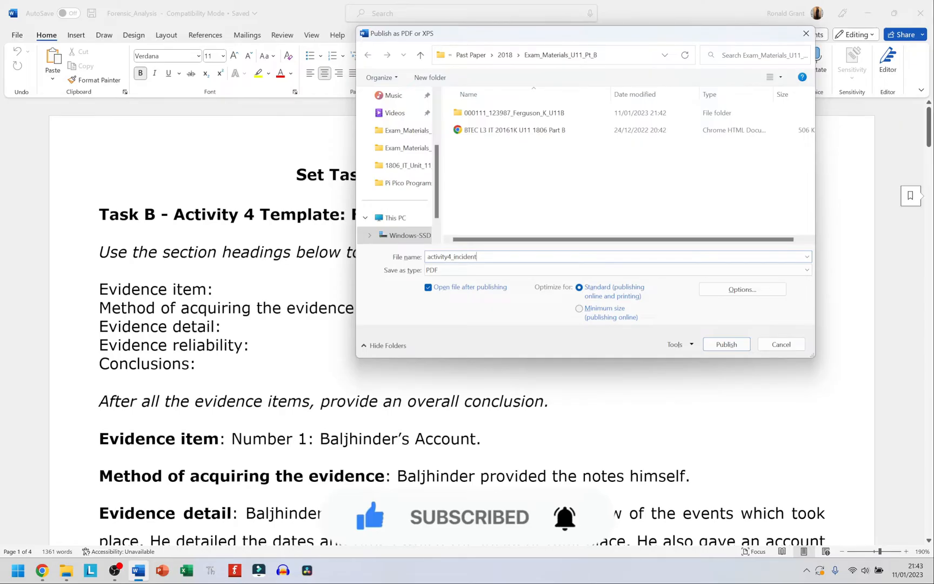
pyautogui.write('analysis_F180542_')
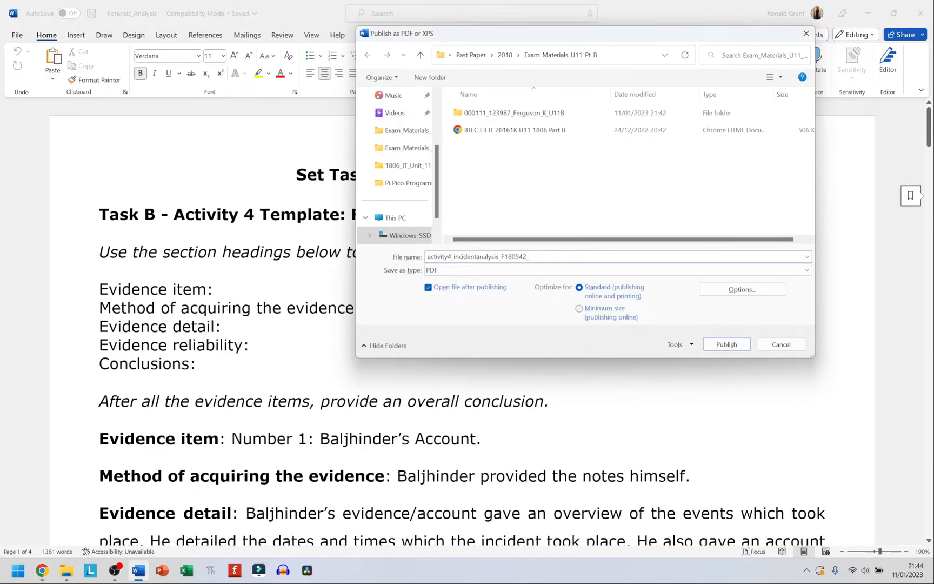
pyautogui.write('Ferguson')
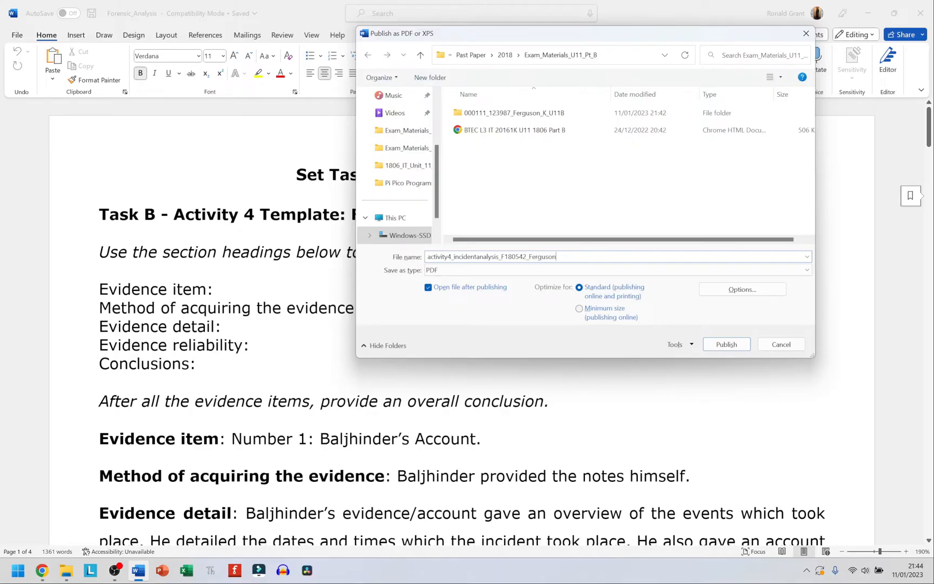
pyautogui.write('_')
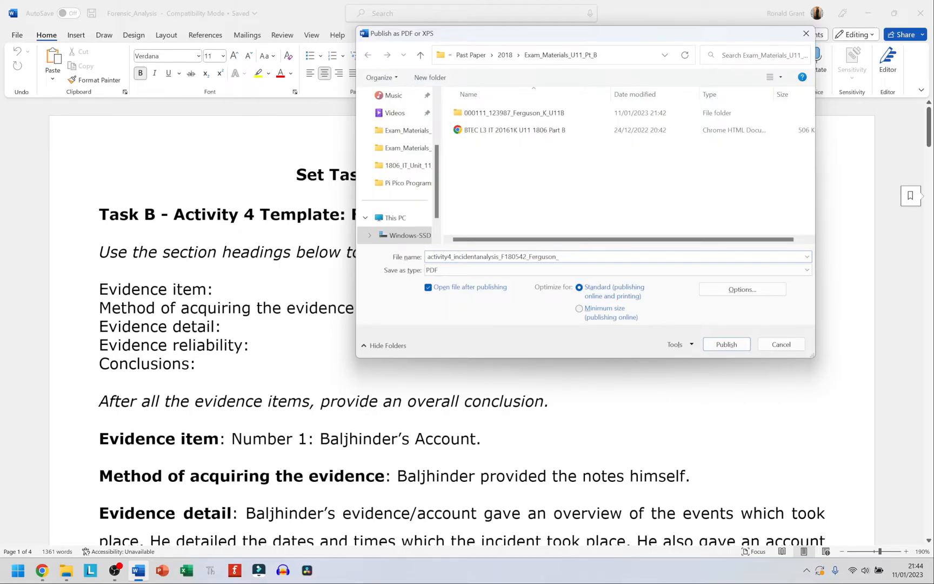
pyautogui.write('K')
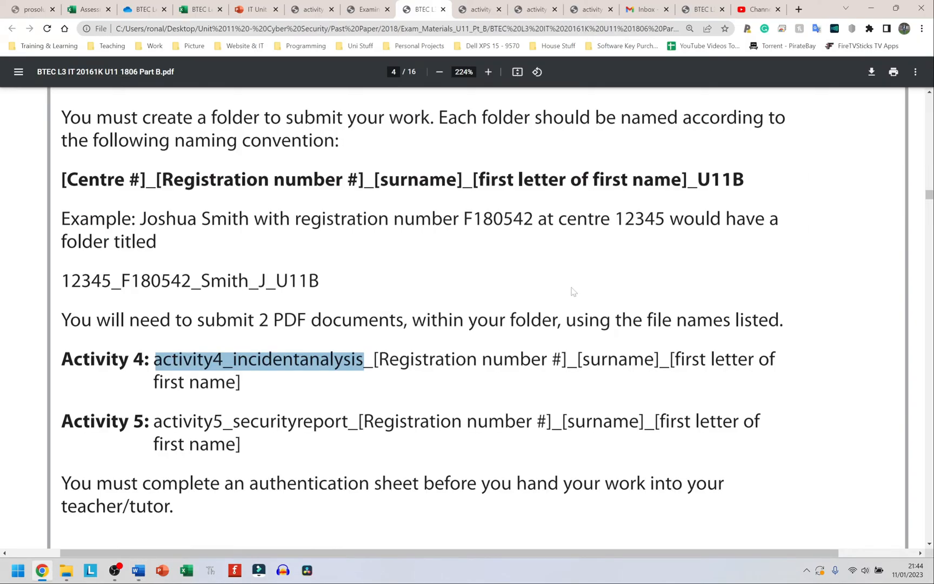
pyautogui.moveTo(488, 405)
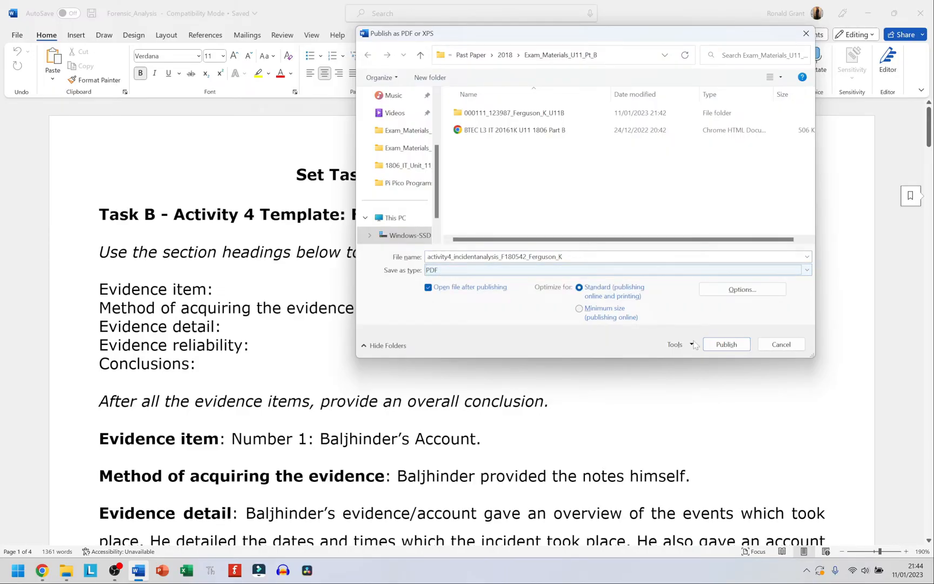
pyautogui.click(726, 344)
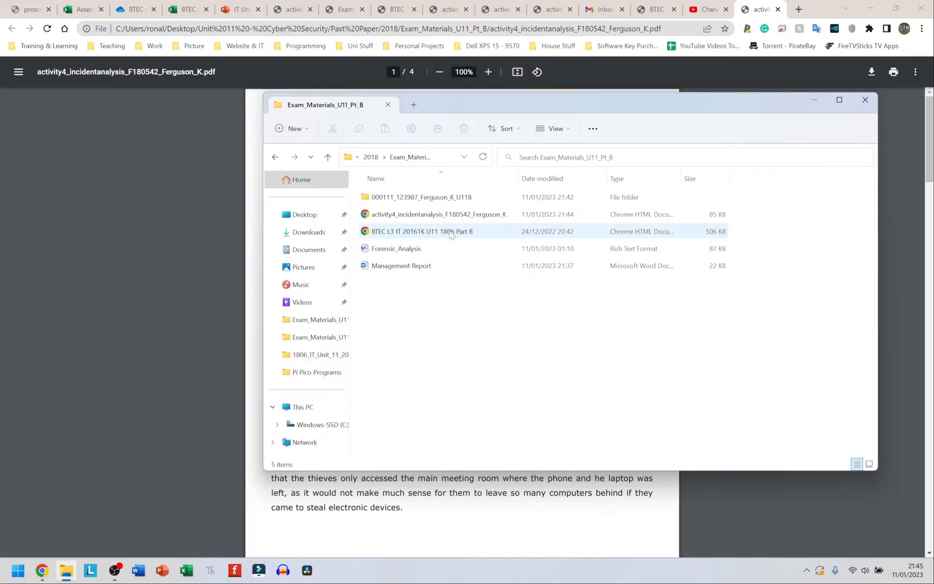
pyautogui.moveTo(438, 214)
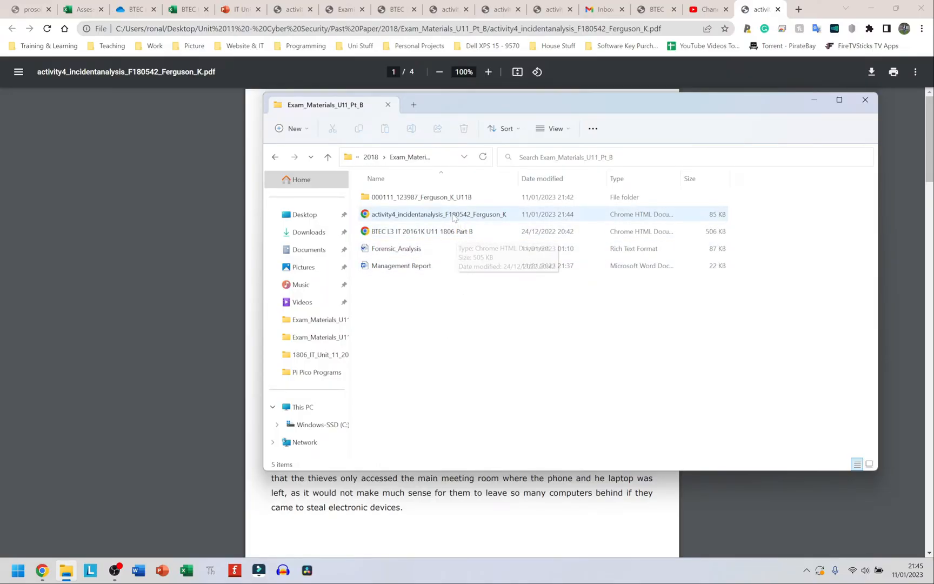
# Step: Open Management Report.docx from the Part B folder and bring it up in Word
pyautogui.click(438, 214)
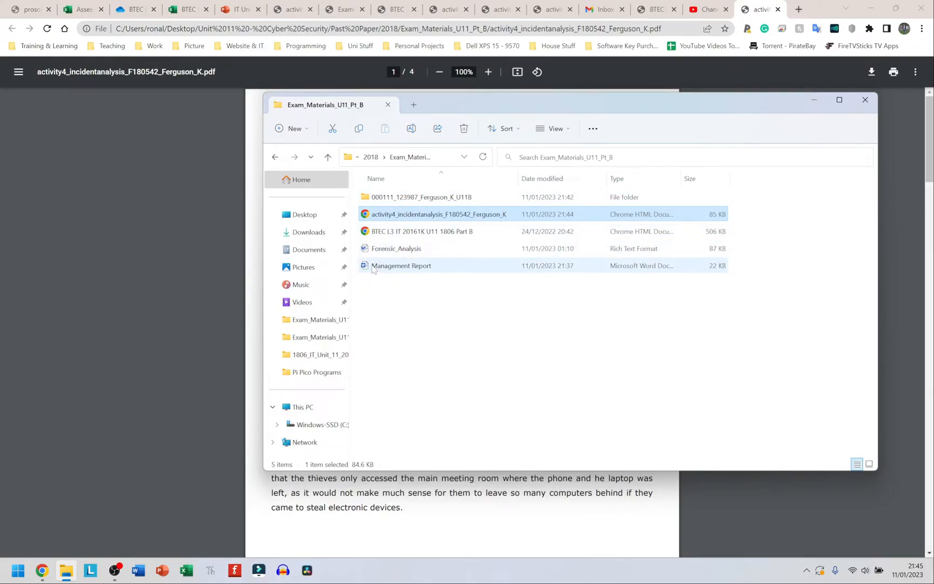
pyautogui.doubleClick(401, 266)
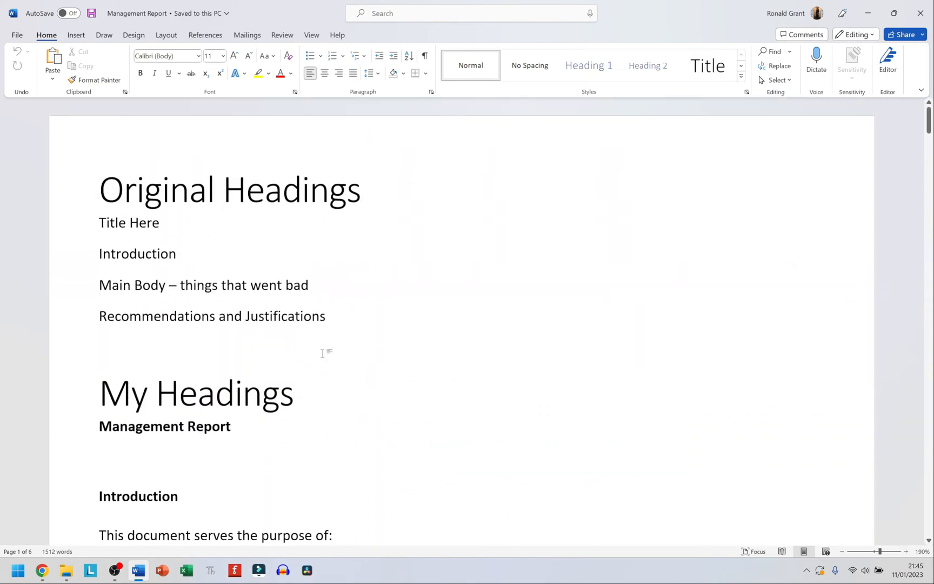
pyautogui.press('alt+tab')
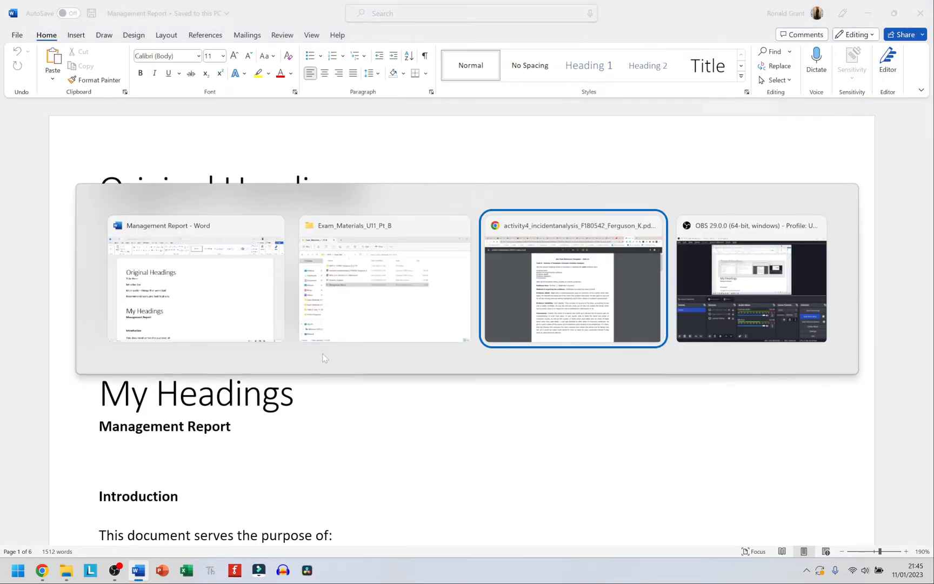
pyautogui.click(572, 278)
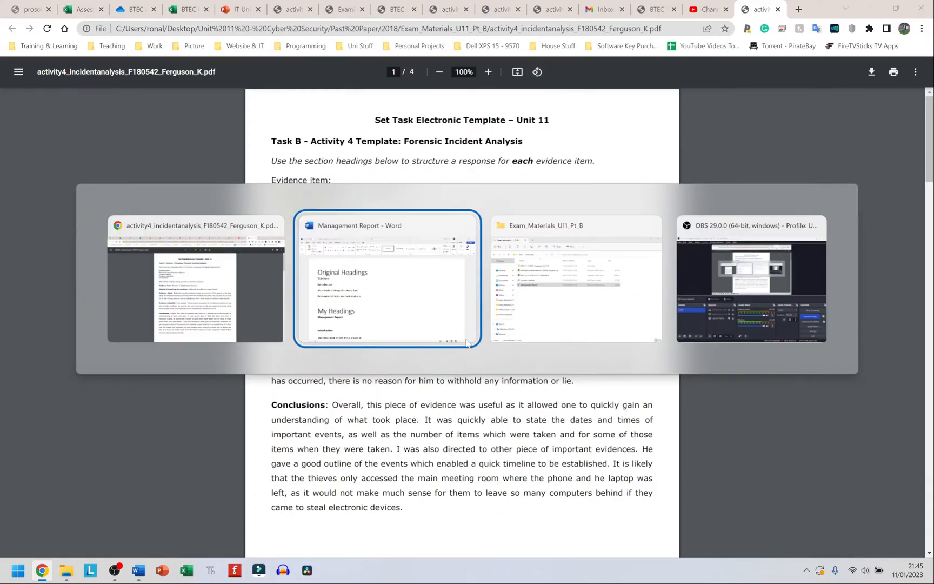
pyautogui.click(386, 279)
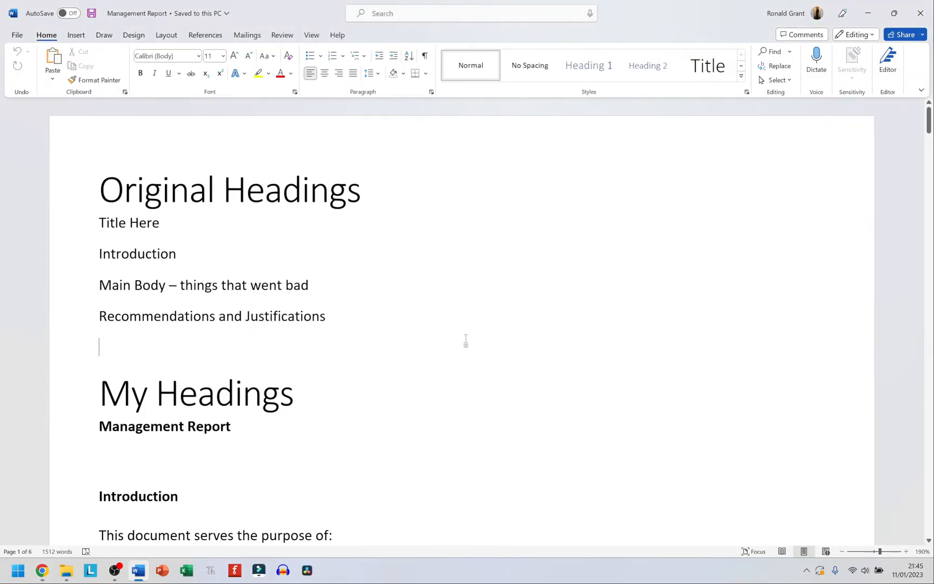
pyautogui.press('alt+tab')
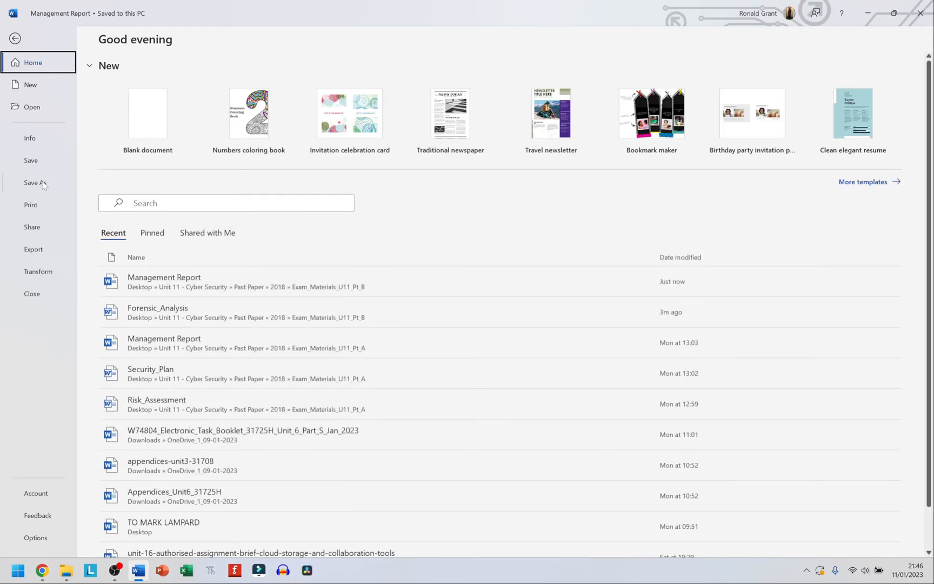
pyautogui.click(36, 183)
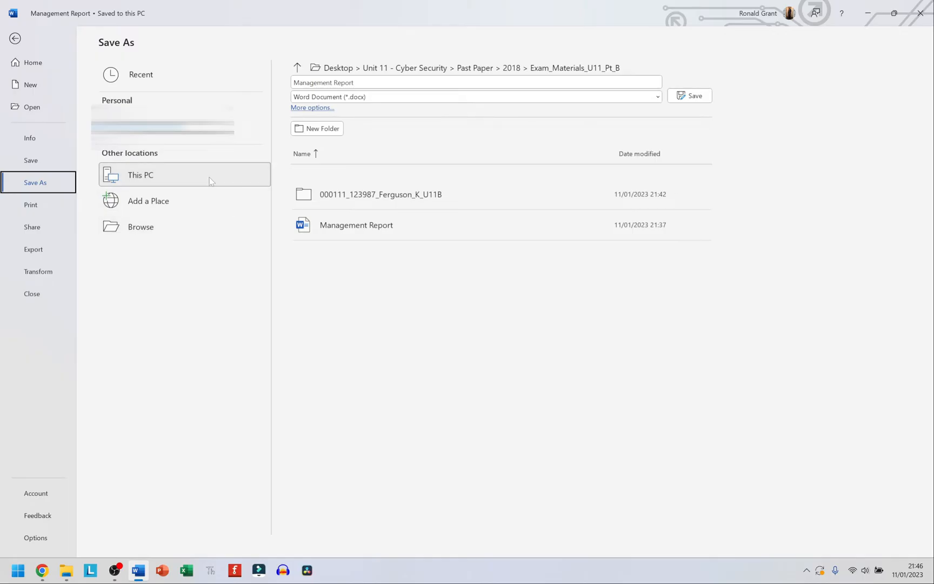
pyautogui.moveTo(173, 197)
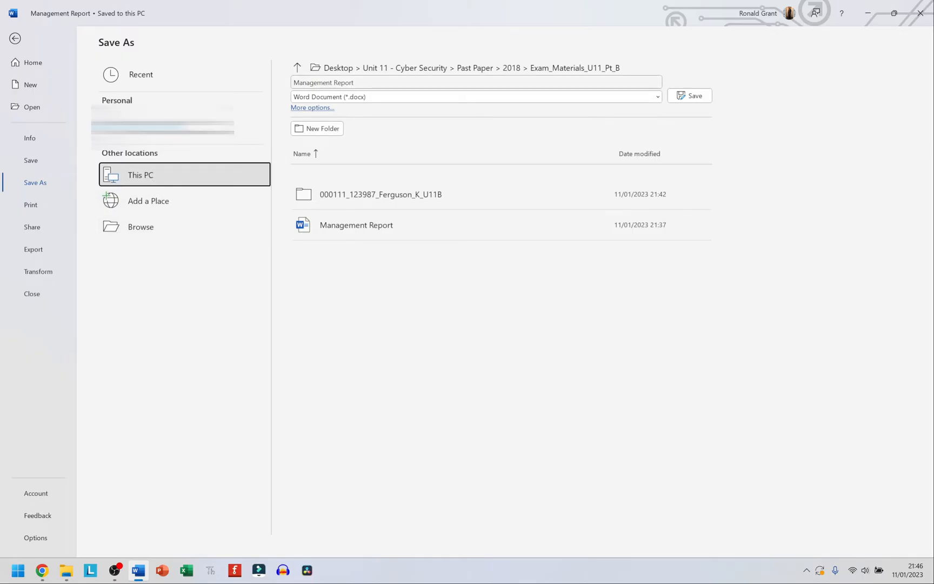
pyautogui.click(476, 83)
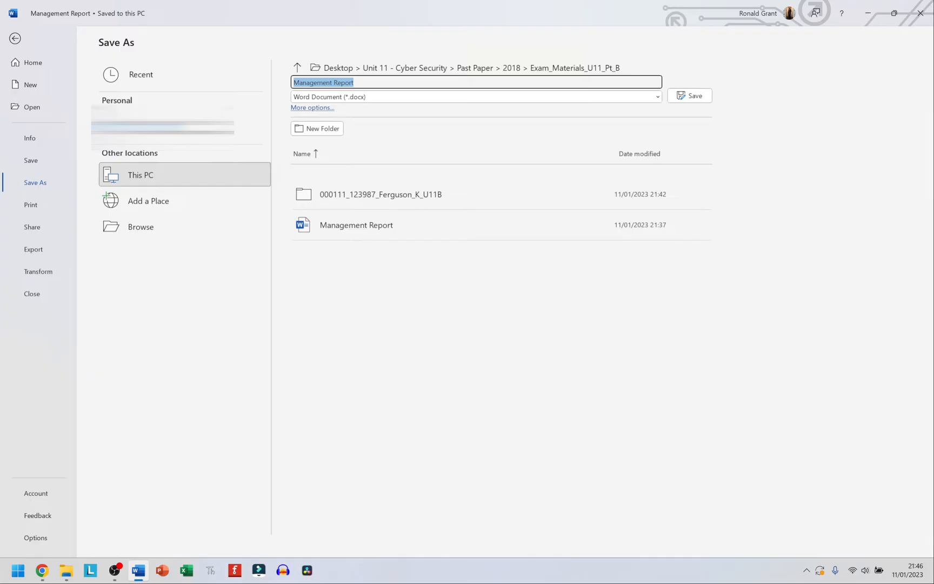
pyautogui.press('alt+tab')
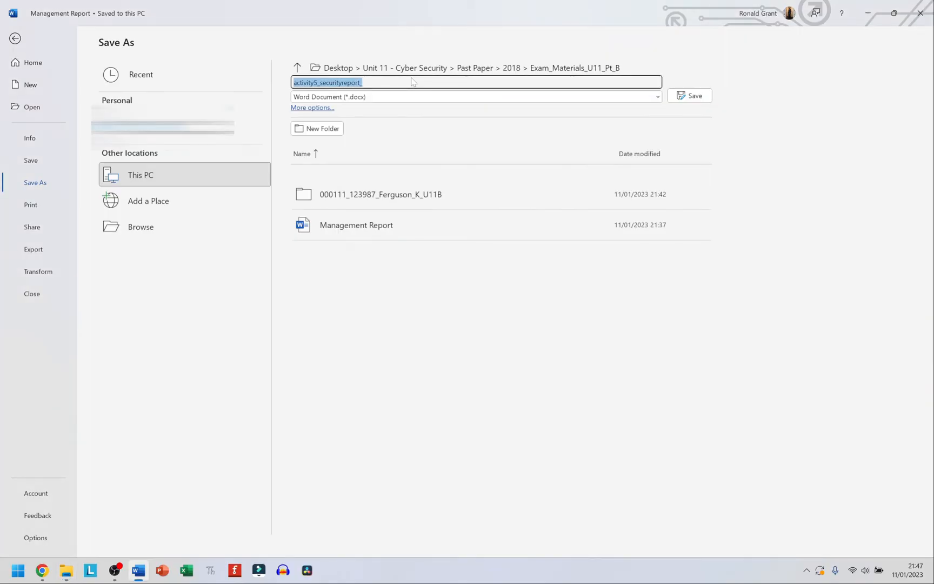
pyautogui.write('_F1')
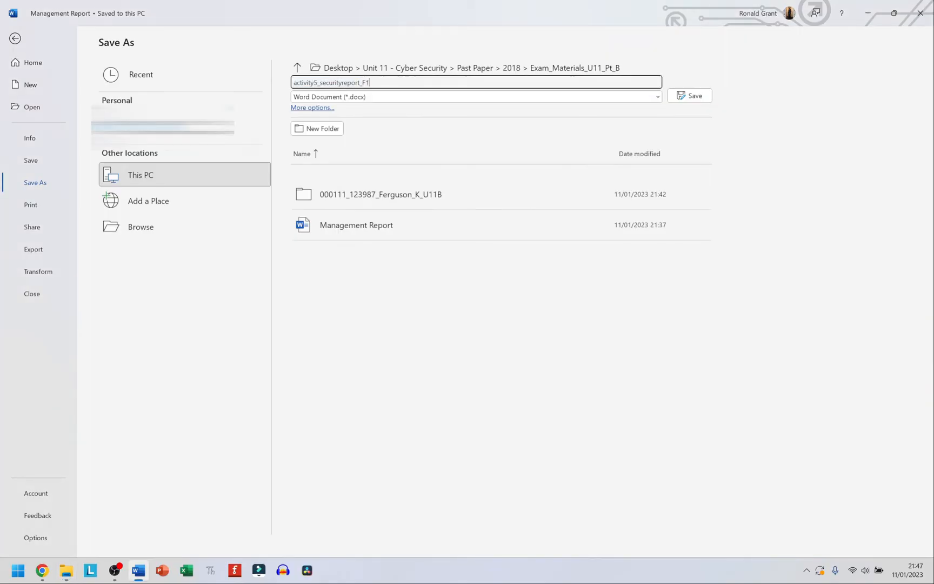
pyautogui.write('80542')
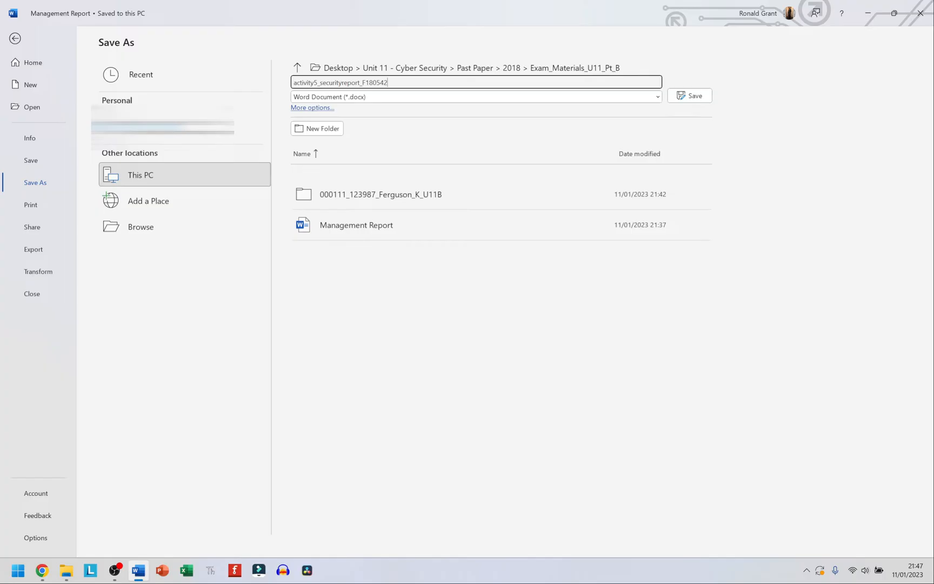
pyautogui.write('_')
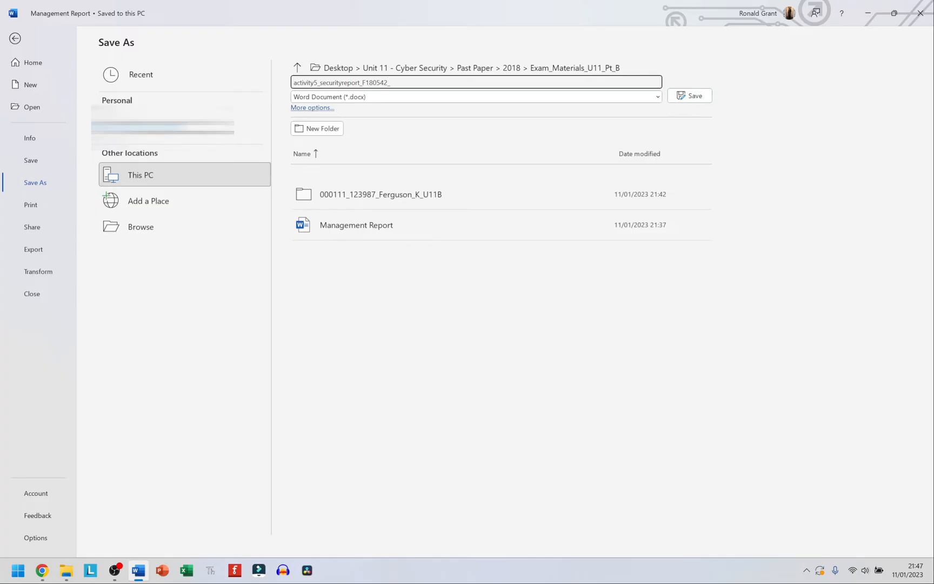
pyautogui.write('Ferguson_K')
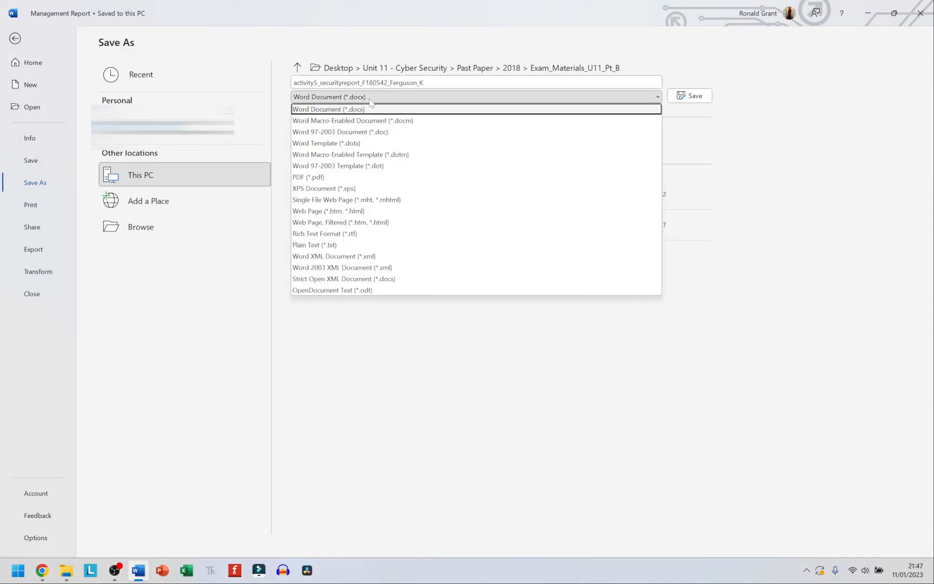
pyautogui.moveTo(320, 166)
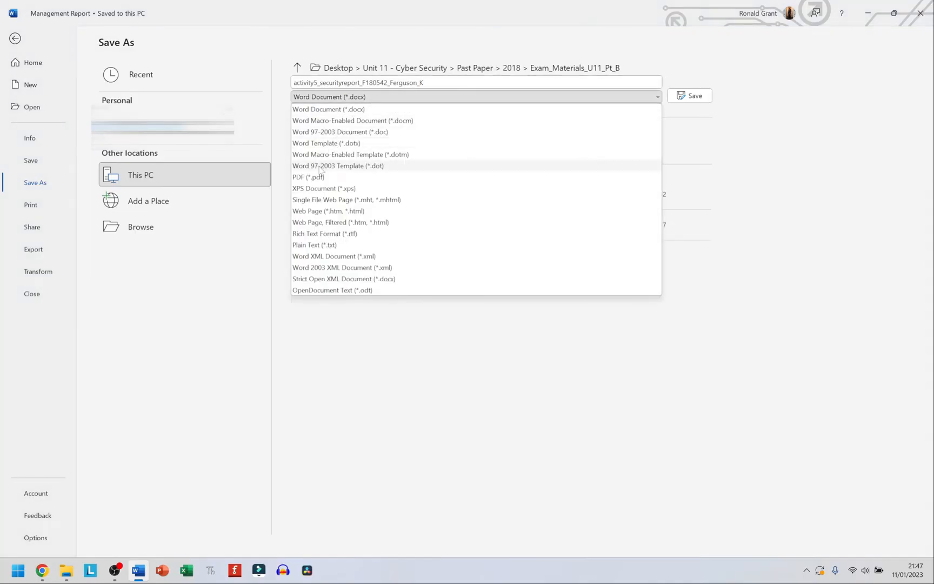
pyautogui.click(307, 177)
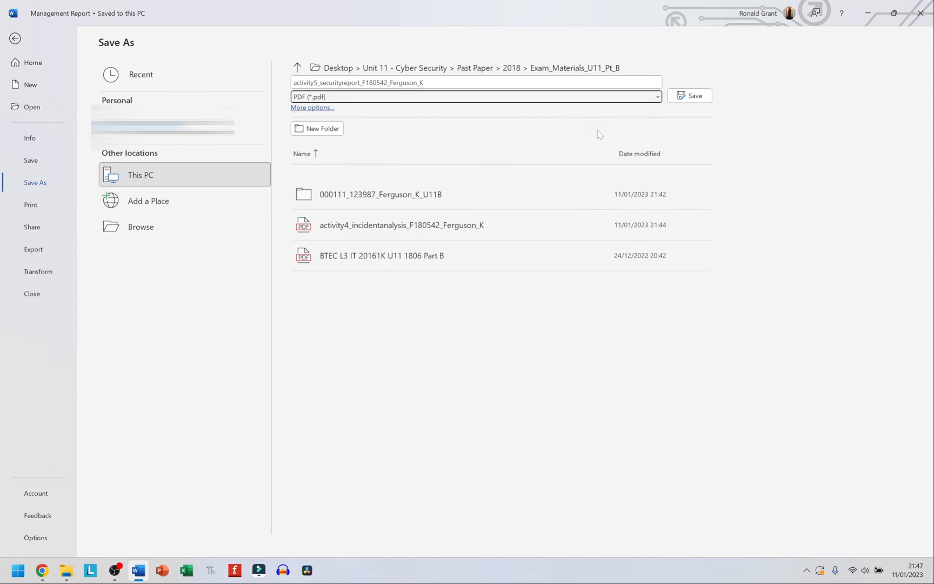
pyautogui.moveTo(339, 175)
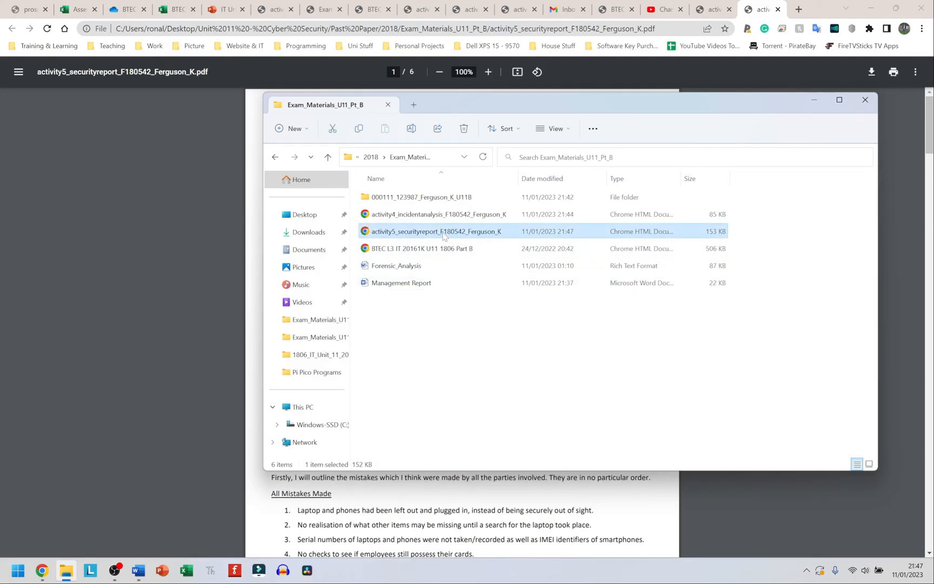
pyautogui.click(470, 366)
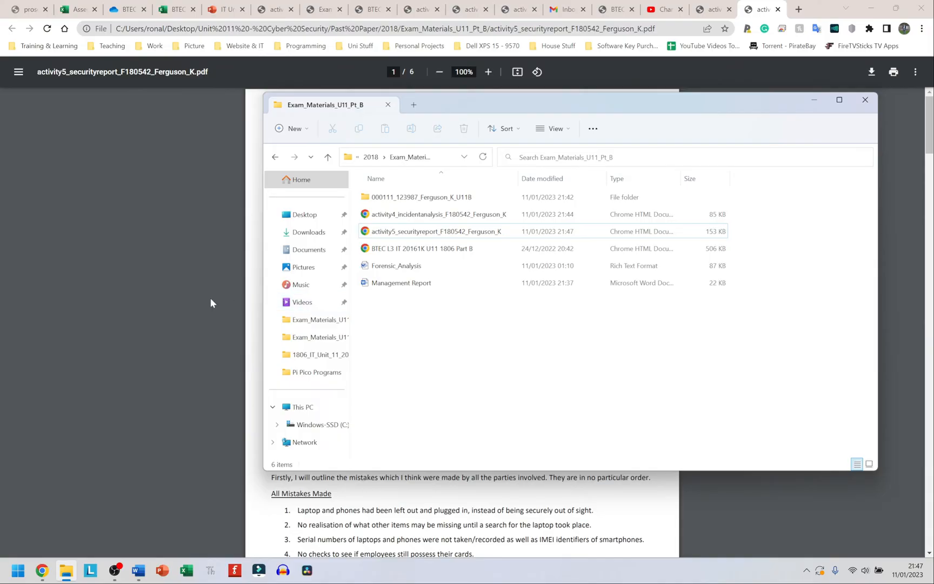
pyautogui.moveTo(426, 236)
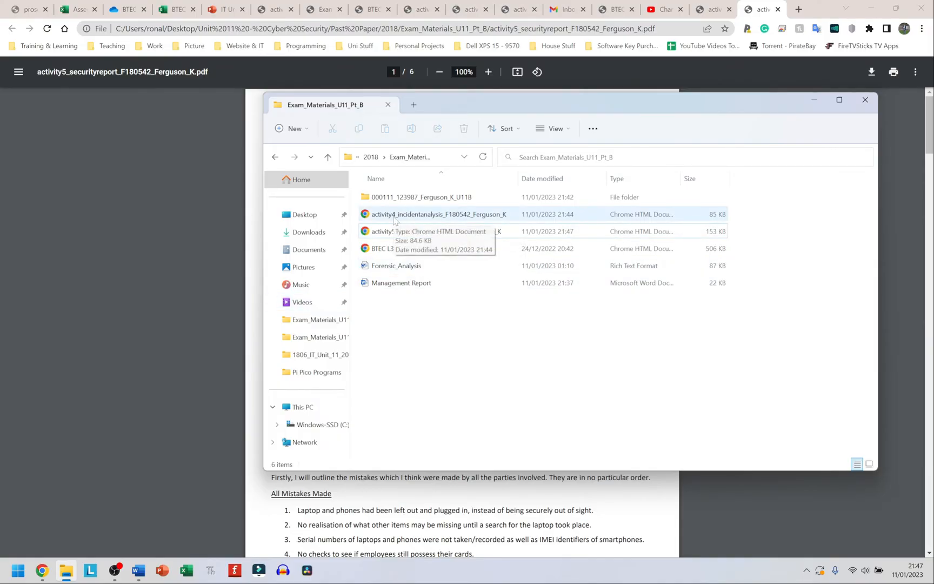
pyautogui.click(439, 214)
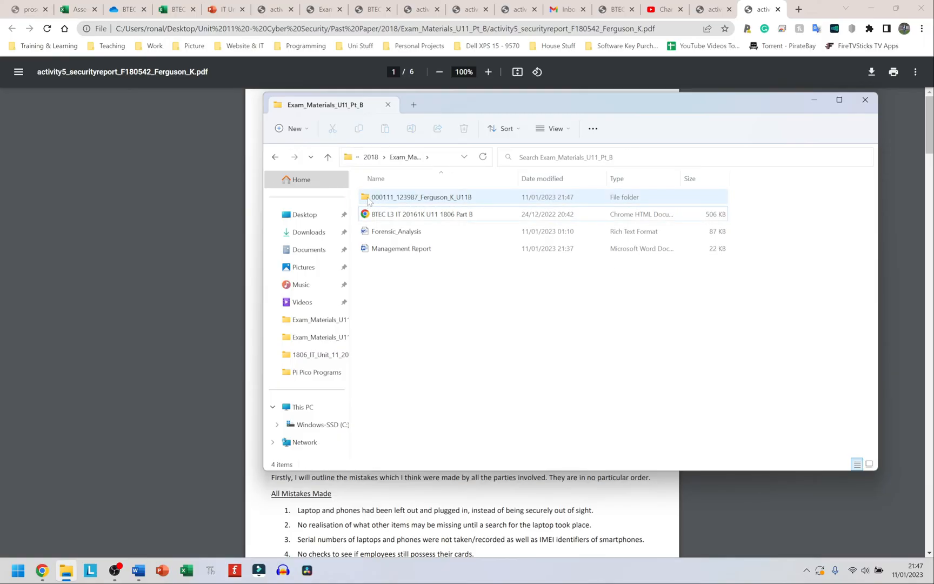
pyautogui.doubleClick(421, 197)
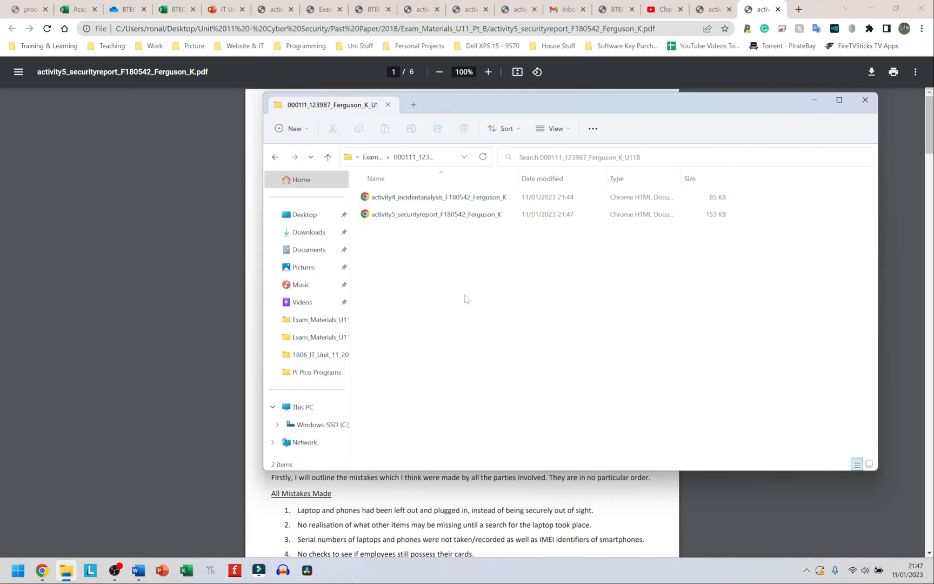
pyautogui.press('ctrl+a')
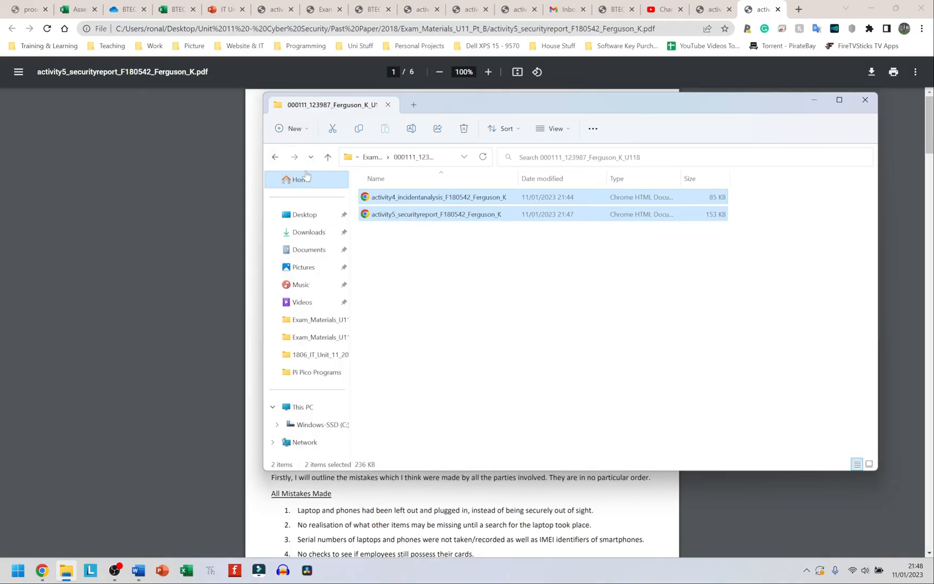
pyautogui.moveTo(275, 156)
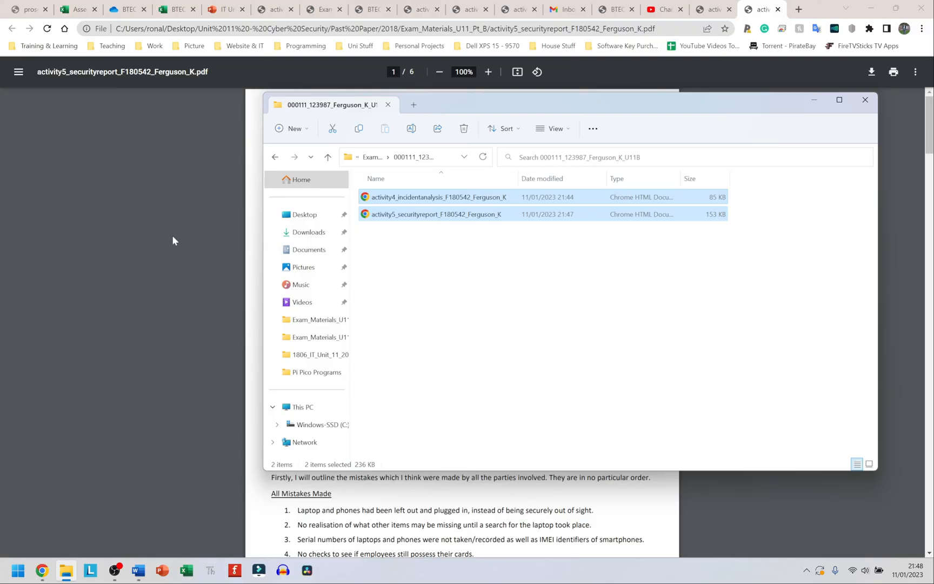
# Step: Bring the exported Activity 5 PDF back to full view in Chrome
pyautogui.click(865, 99)
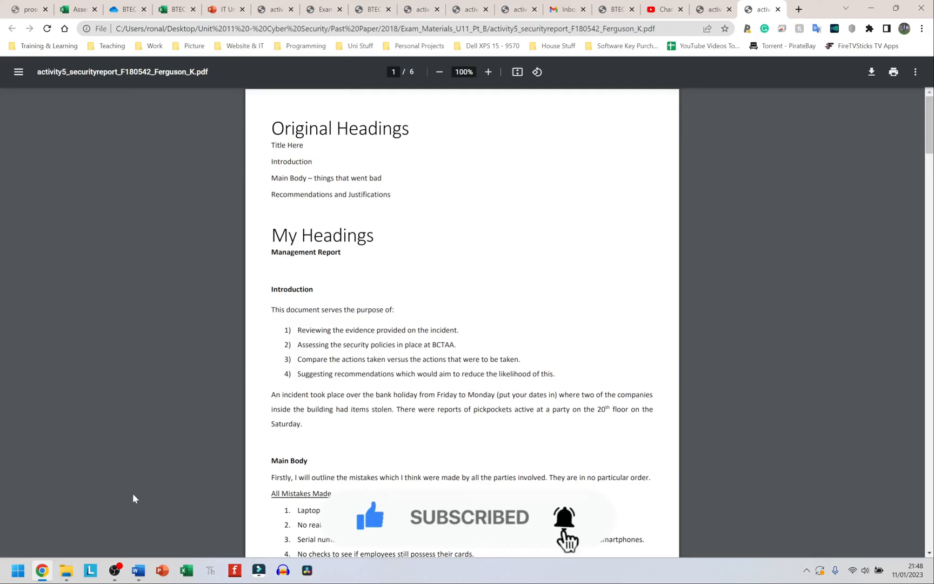
pyautogui.moveTo(76, 482)
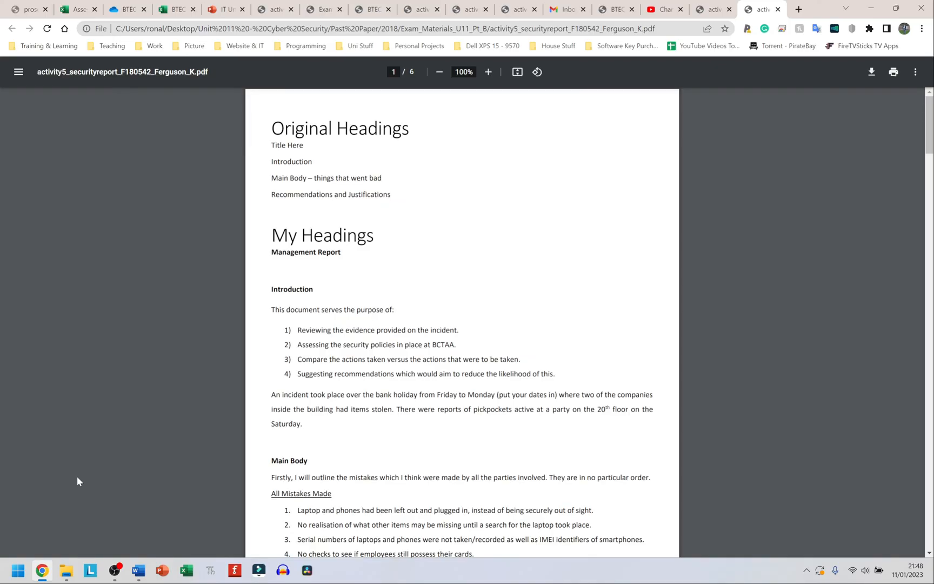
pyautogui.moveTo(131, 523)
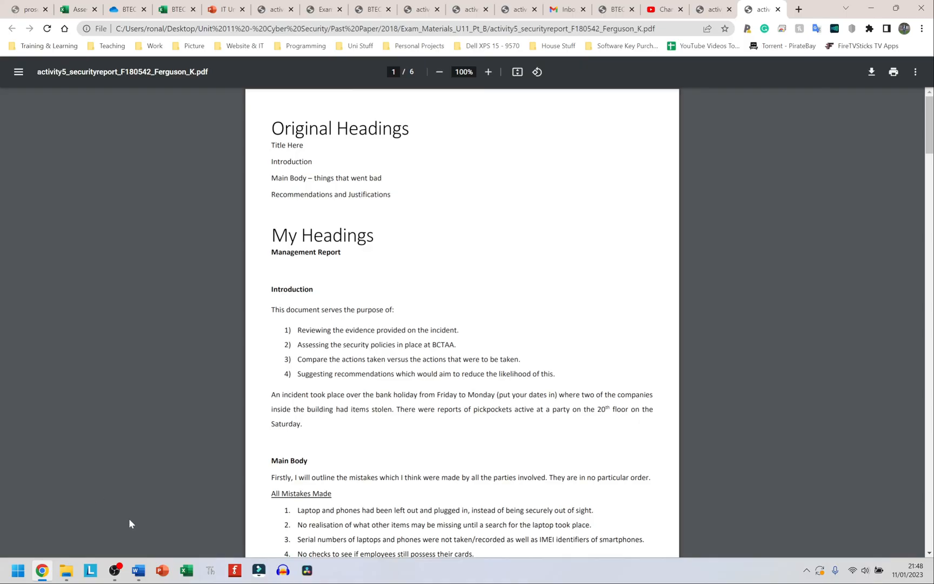
pyautogui.moveTo(115, 571)
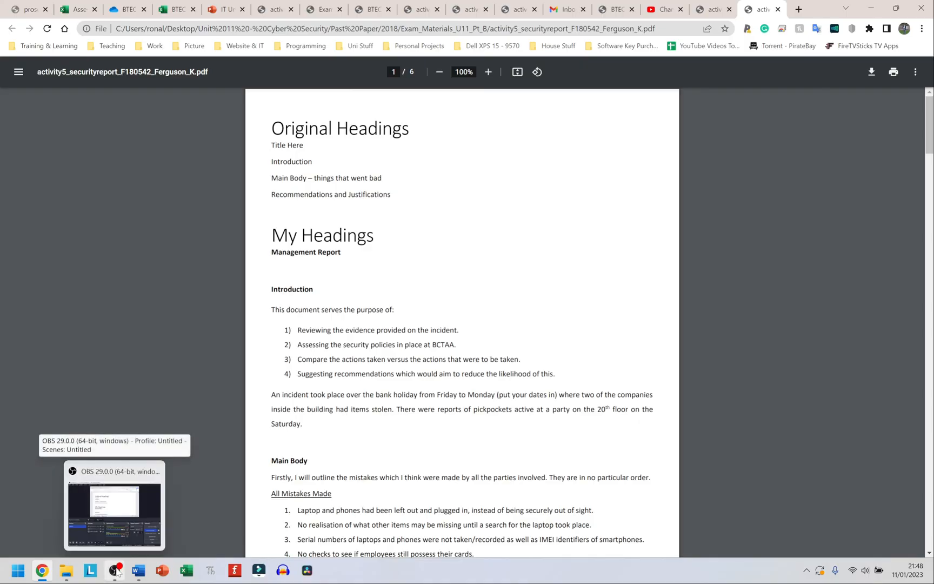